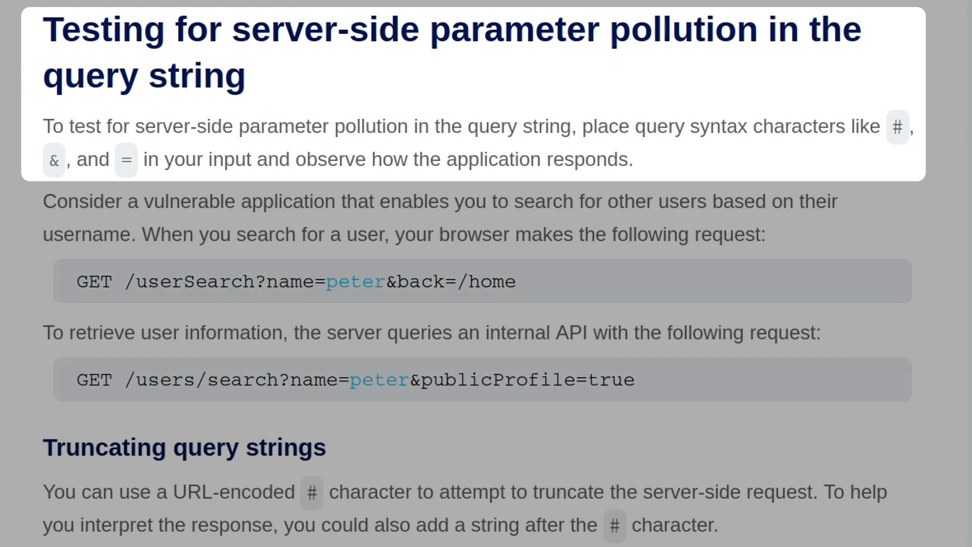
Step: Read the Overriding existing parameters section, studying the encoded hash and injected foo examples
scroll(down, 3)
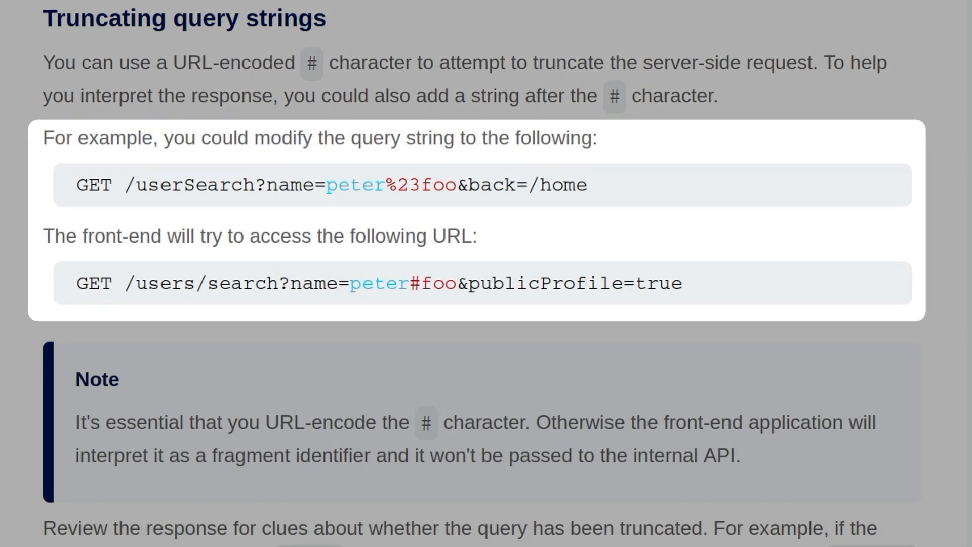
drag(384, 185, 434, 185)
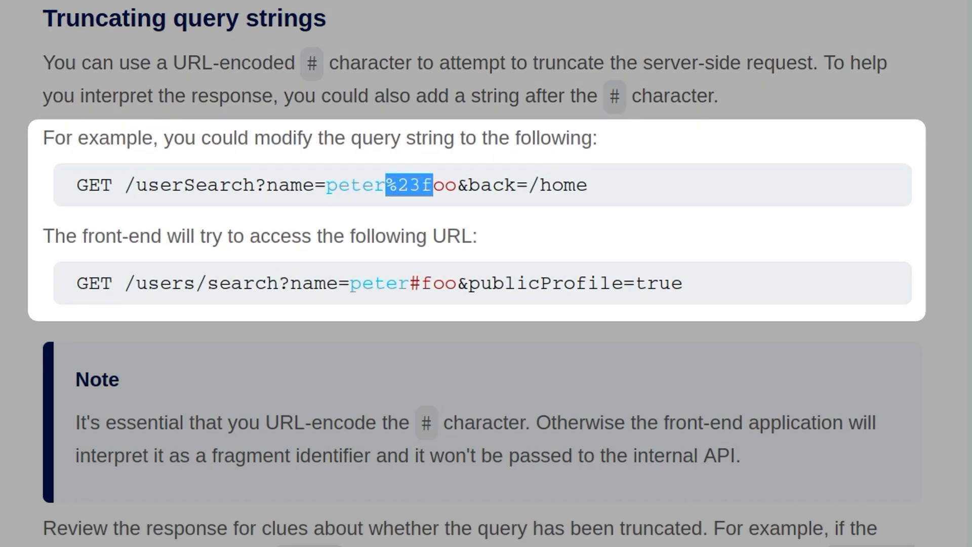
drag(408, 185, 452, 185)
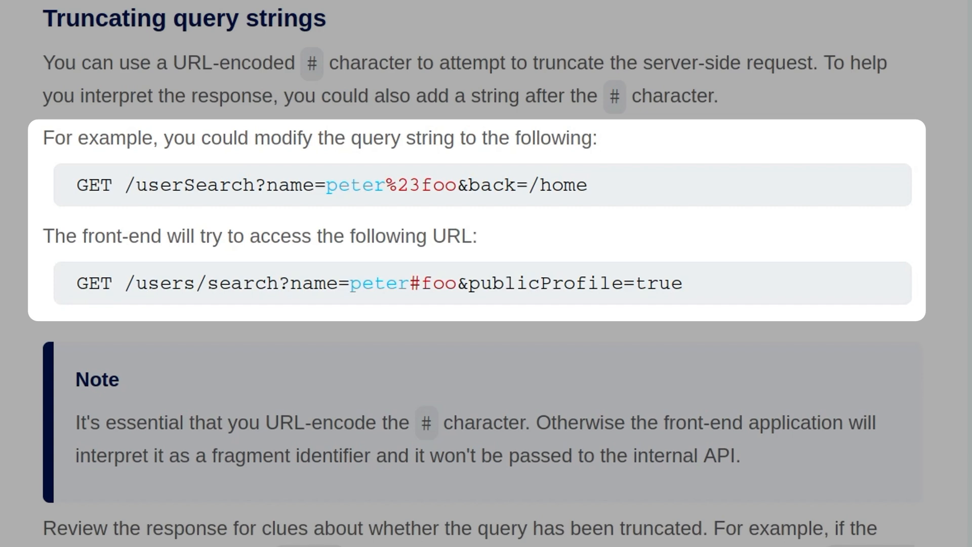
mouse_move(475, 325)
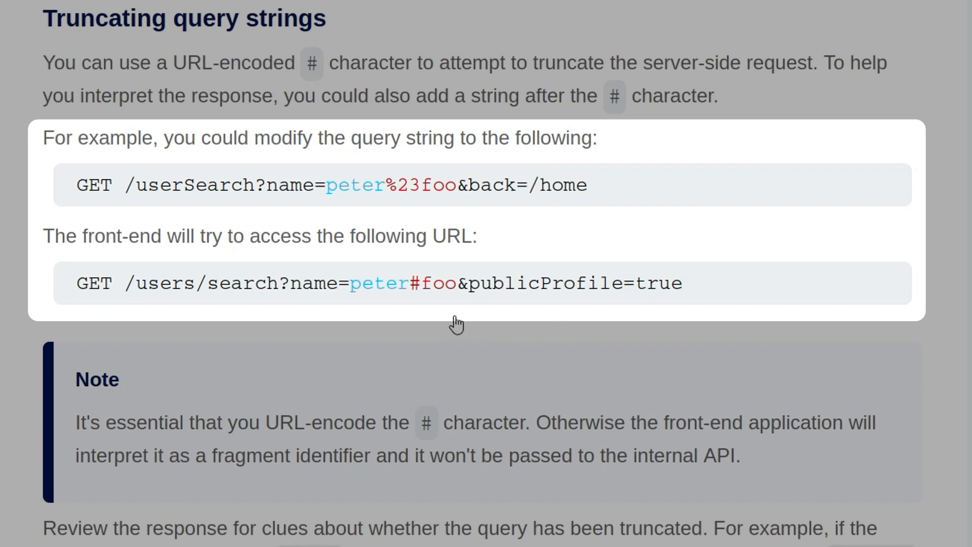
scroll(down, 3)
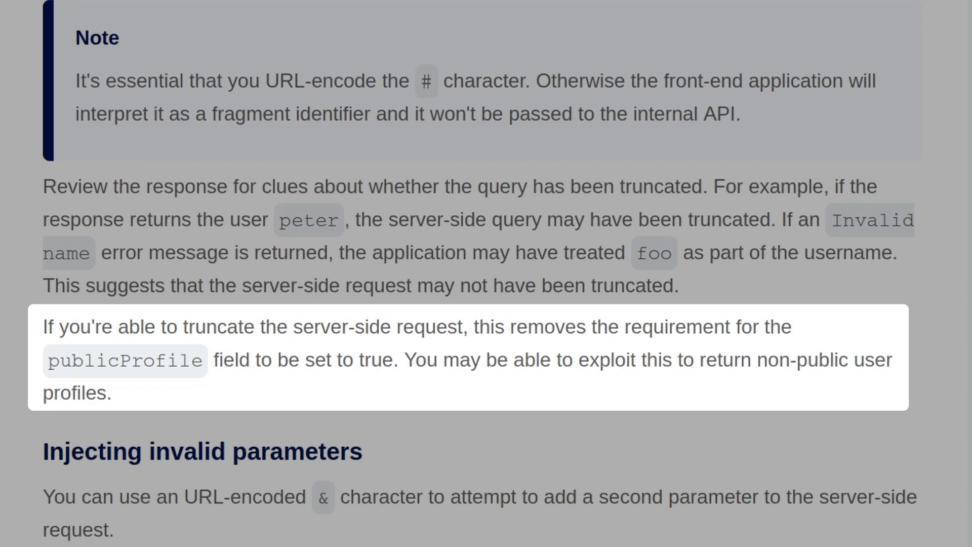
scroll(down, 3)
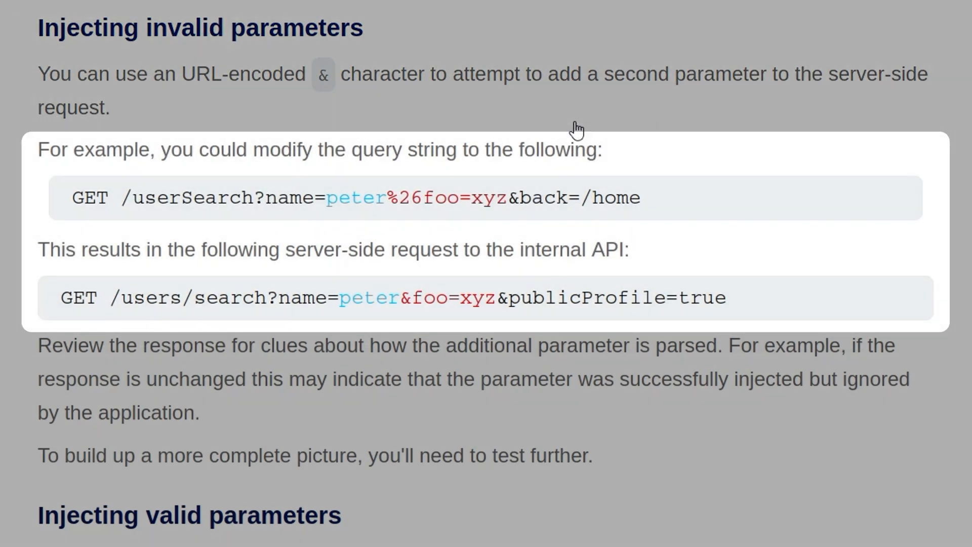
mouse_move(428, 205)
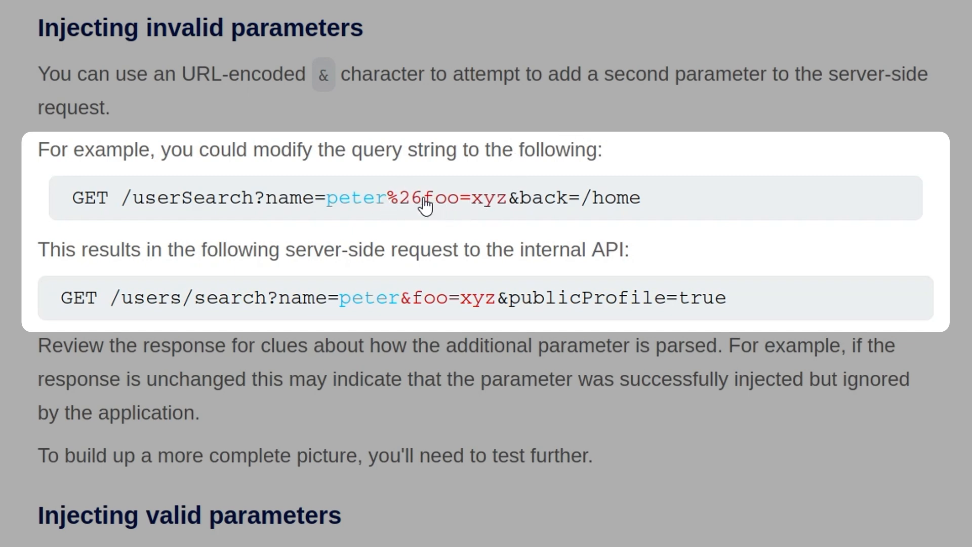
double_click(402, 198)
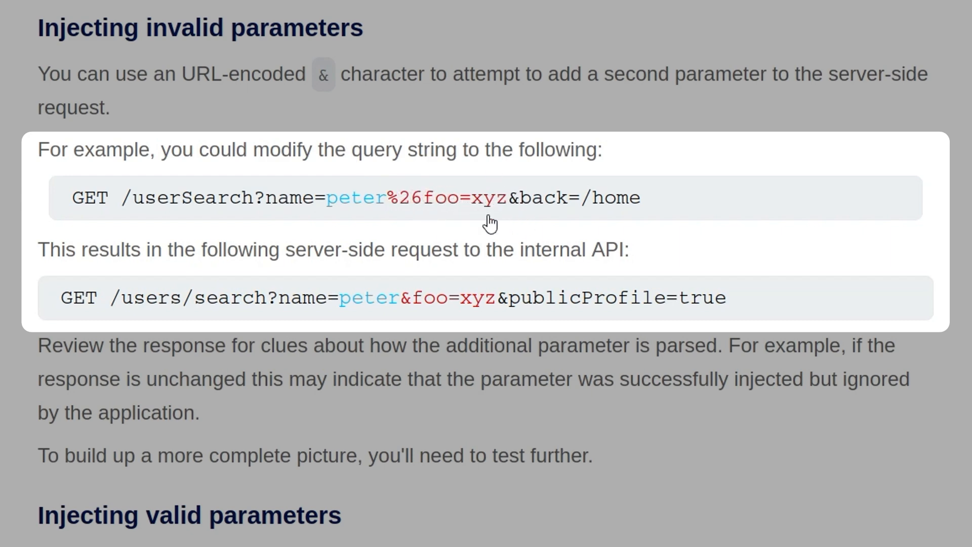
mouse_move(467, 314)
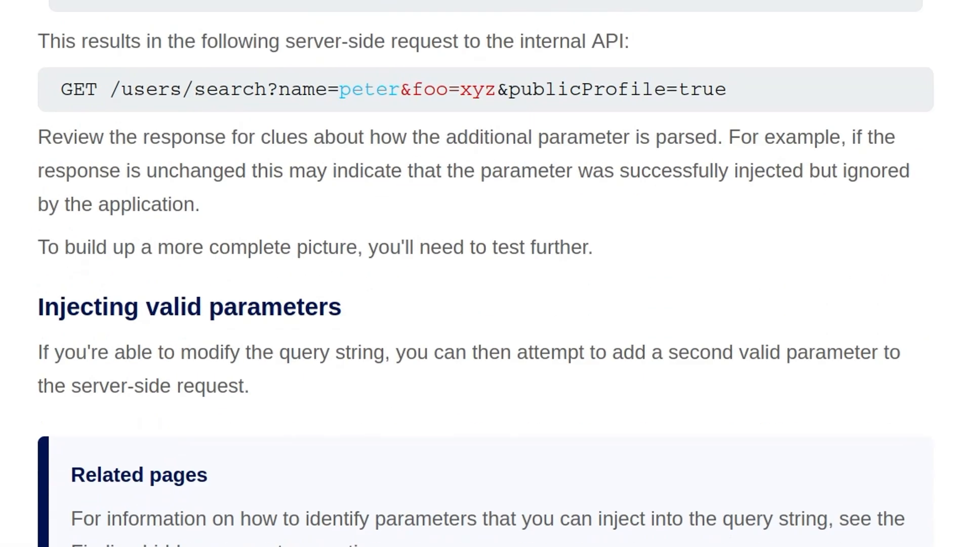
scroll(down, 3)
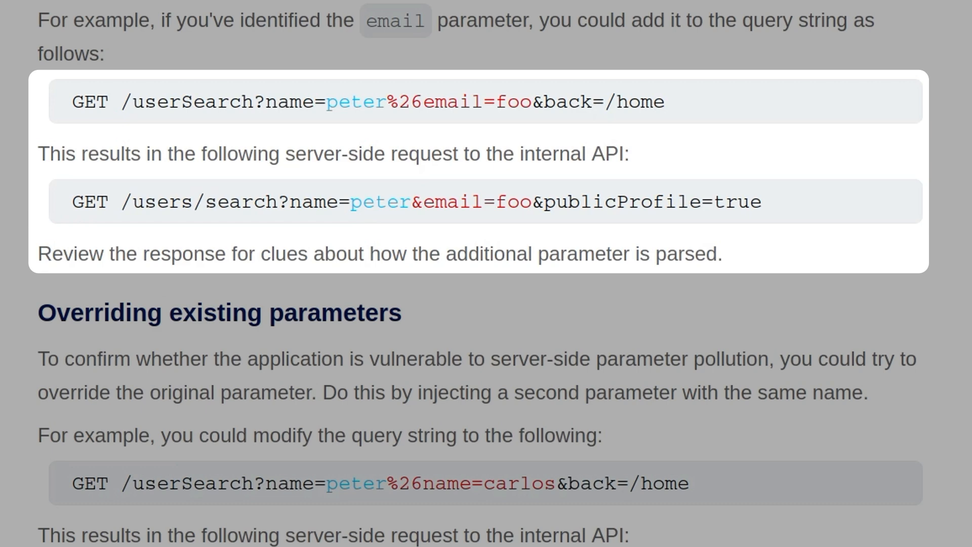
scroll(down, 3)
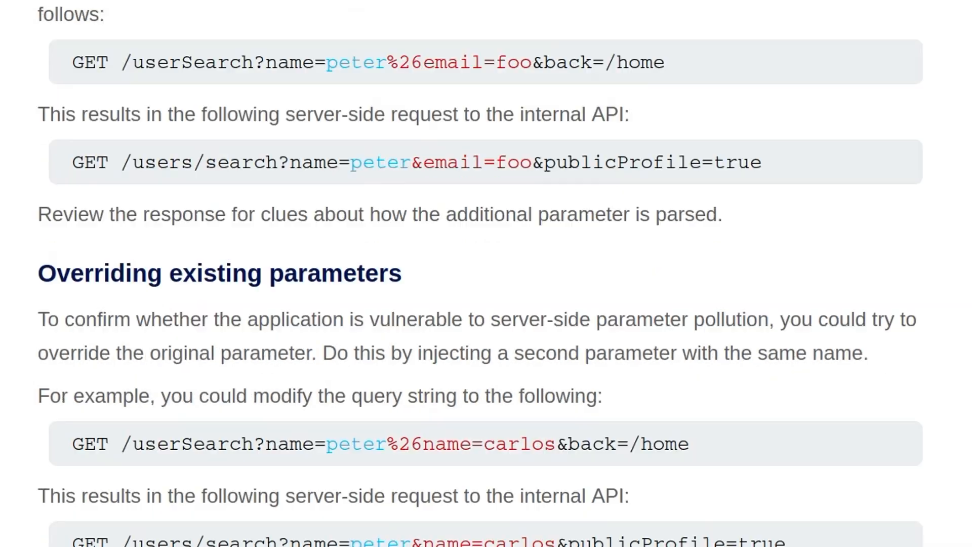
scroll(down, 3)
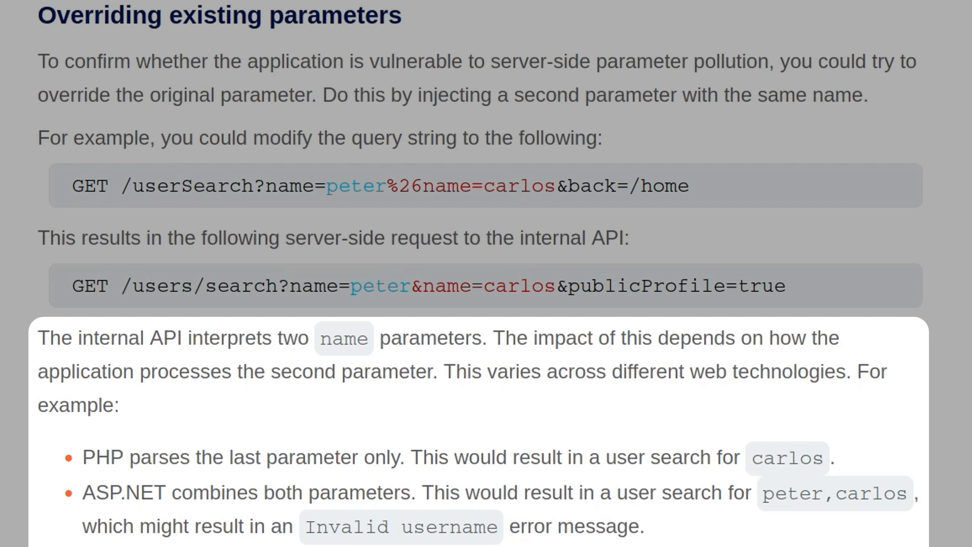
scroll(down, 3)
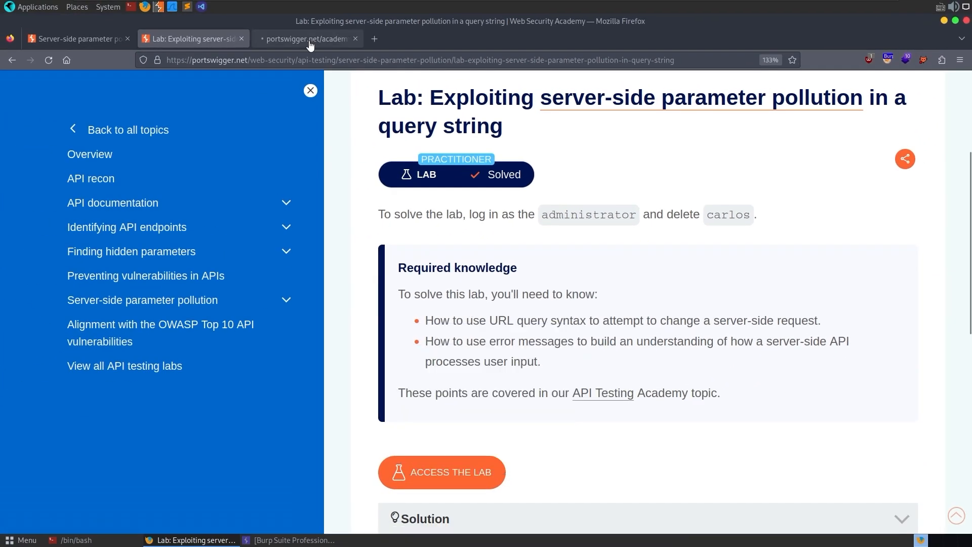
Step: Switch to the third Firefox tab showing the launched lab's shop home page
click(441, 472)
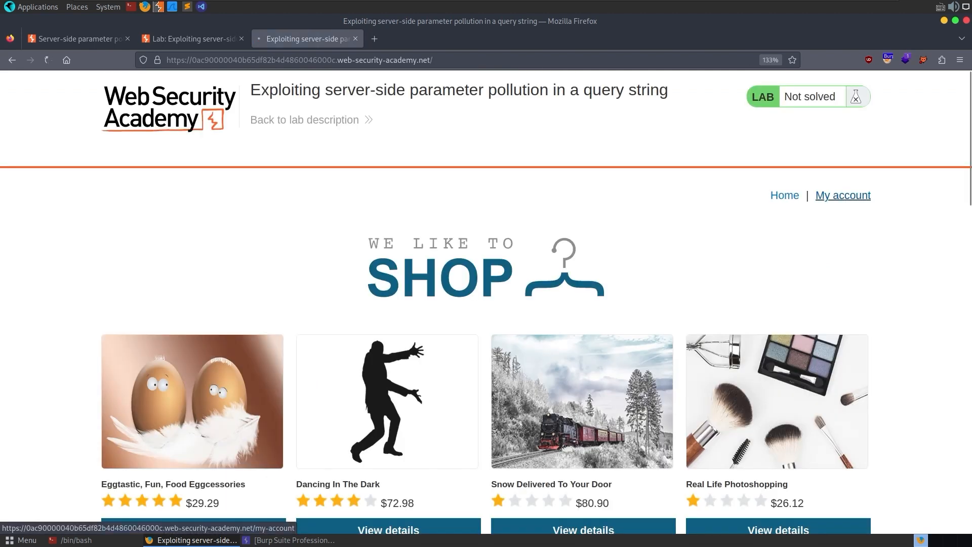
Step: Open My account and attempt logging in as wiener
click(841, 195)
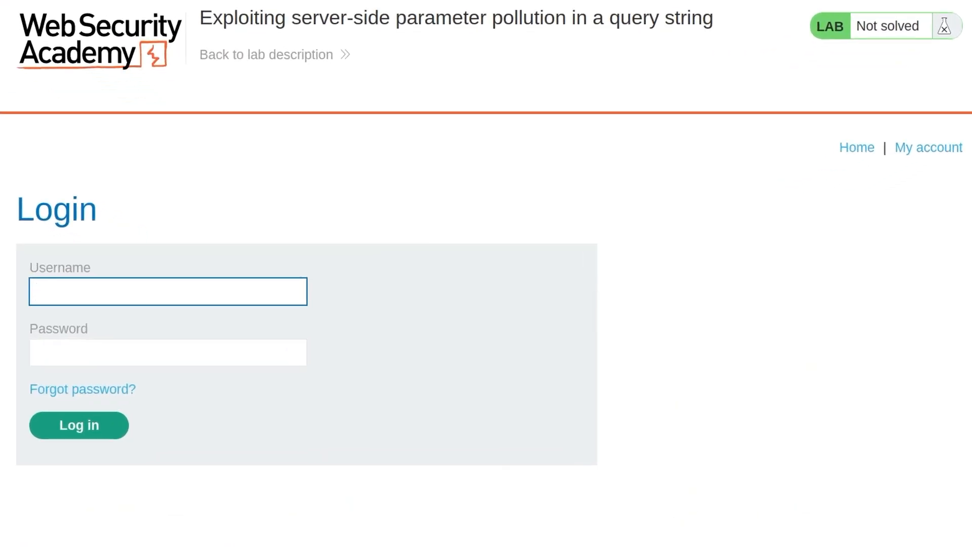
text(wiener)
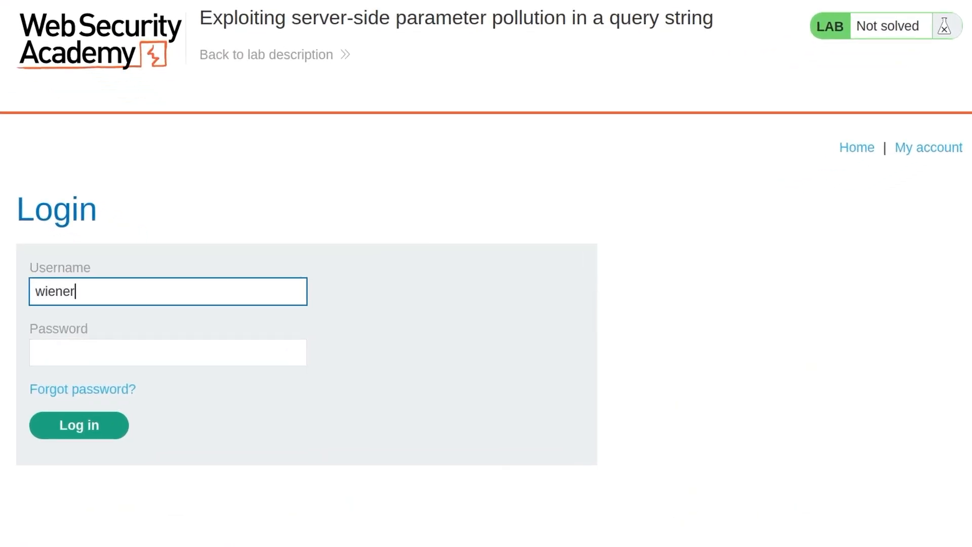
click(78, 425)
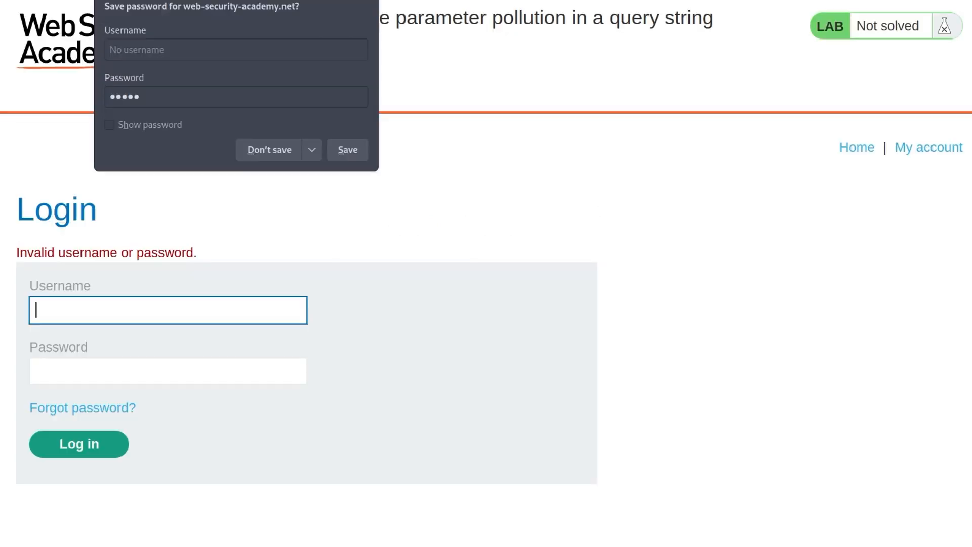
Step: Request a password reset for the username administrator
click(268, 149)
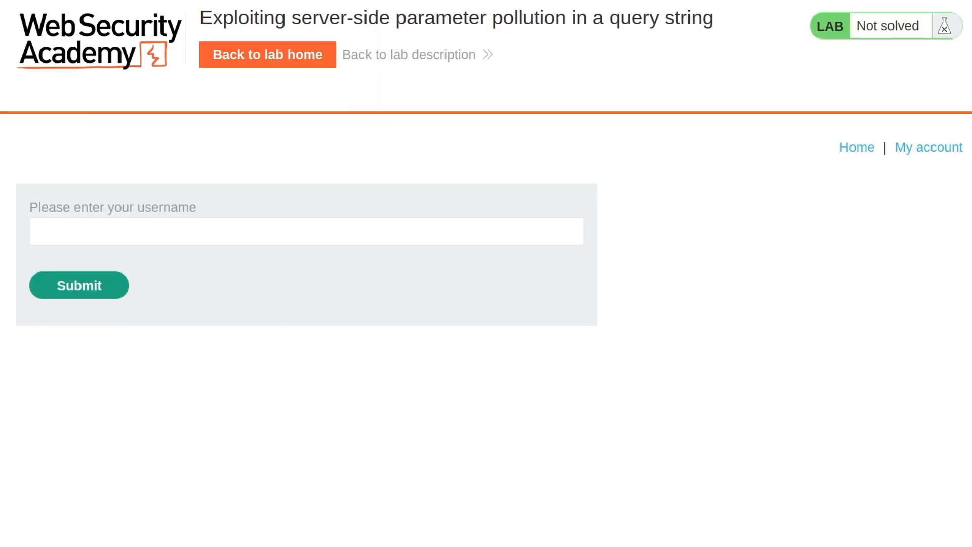
text(a)
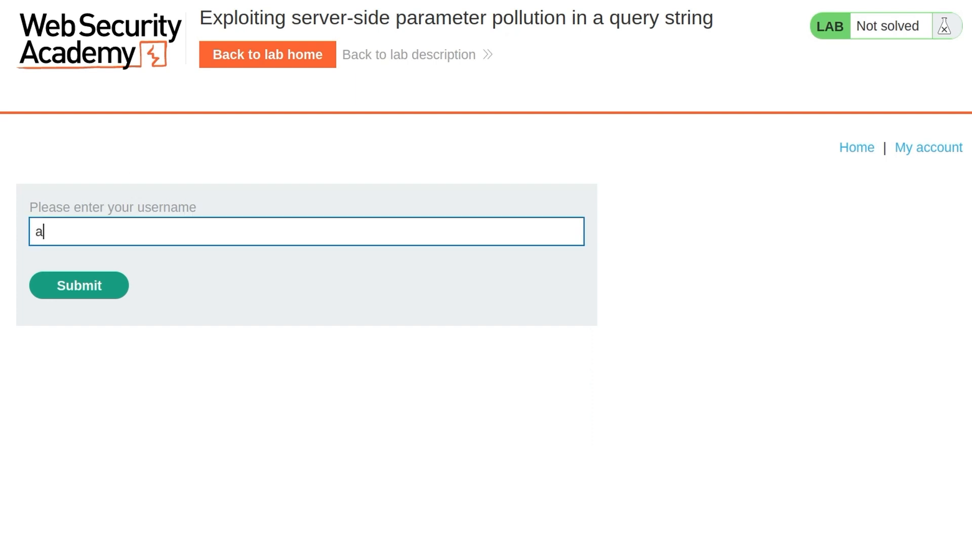
text(dministrator)
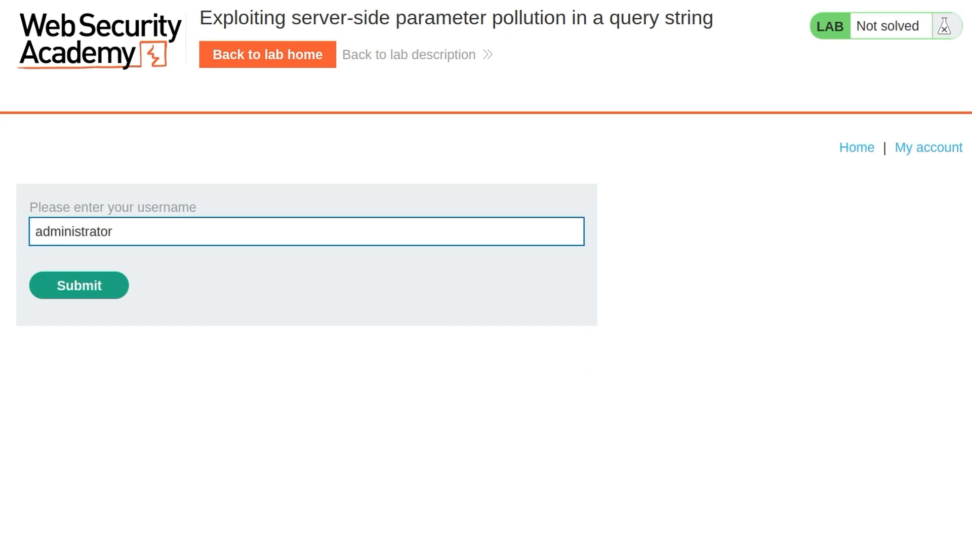
click(79, 285)
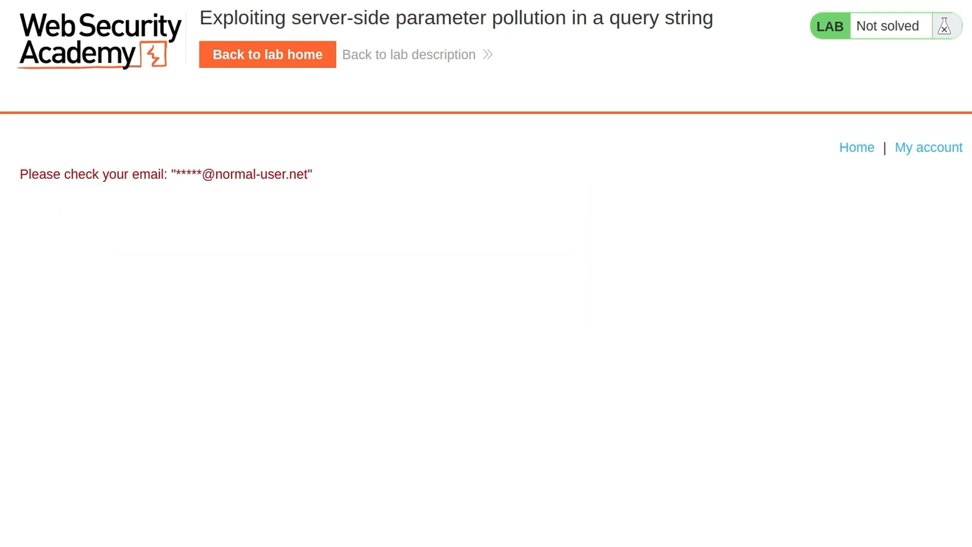
Step: Send the captured POST /forgot-password request from Proxy HTTP history to Repeater
click(268, 55)
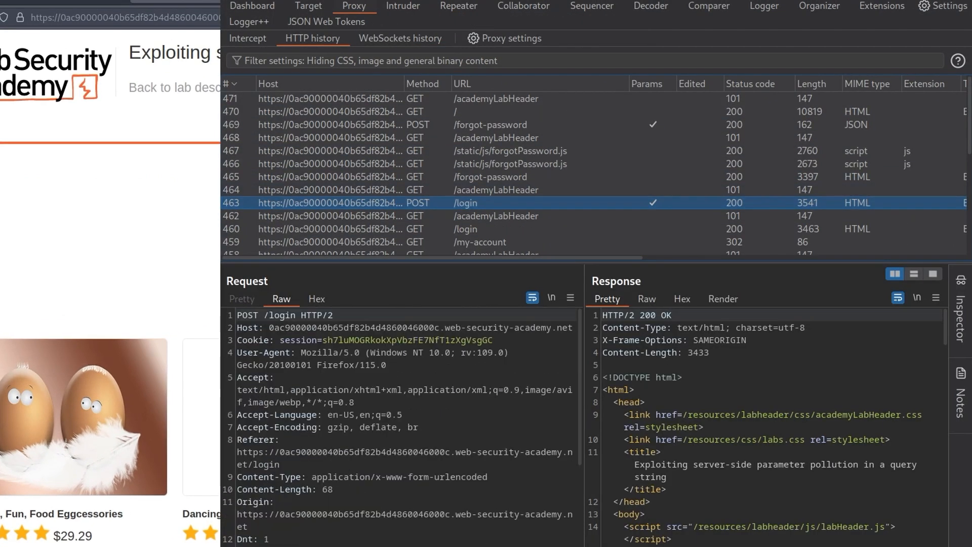
right_click(341, 124)
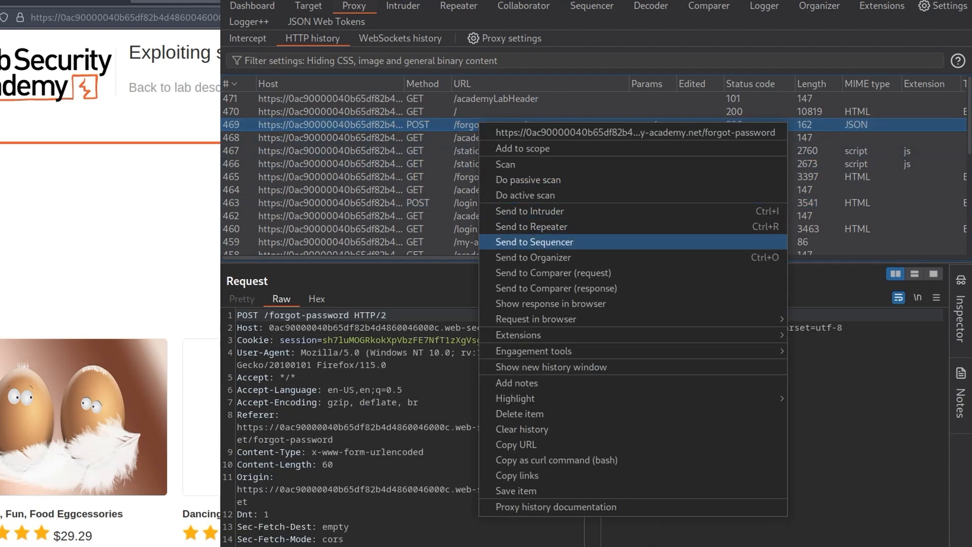
click(531, 226)
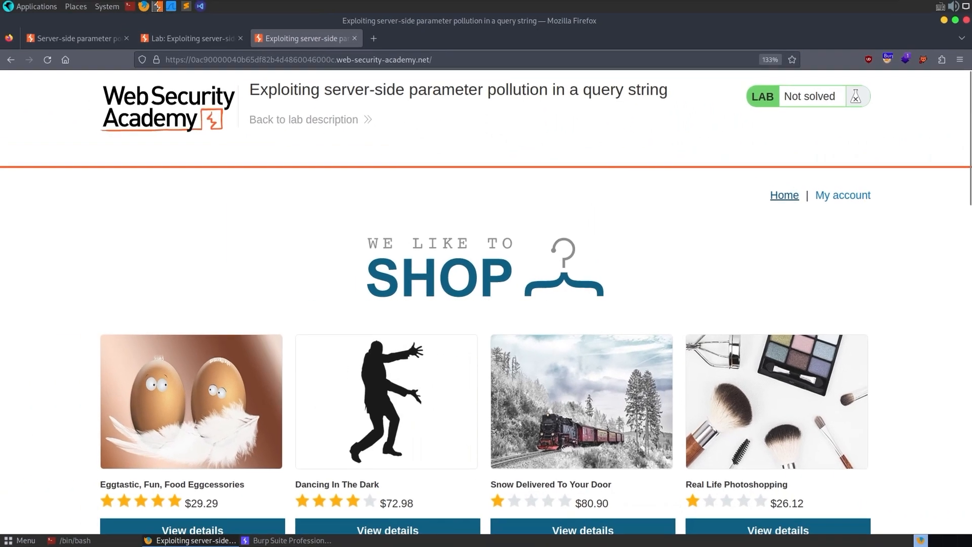
Step: Open forgotPassword.js in the Debugger and scroll through its urlencodeFormData and fetch code
click(841, 195)
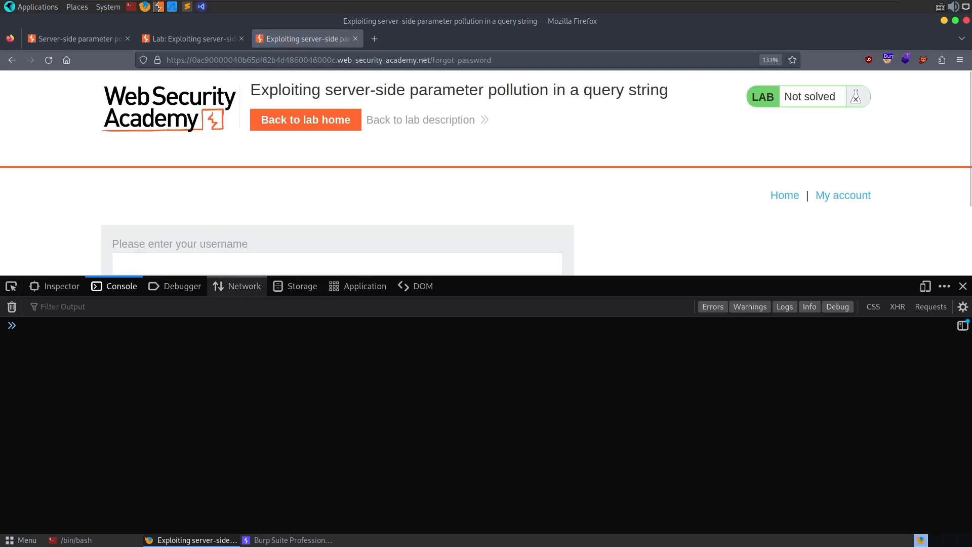
click(182, 285)
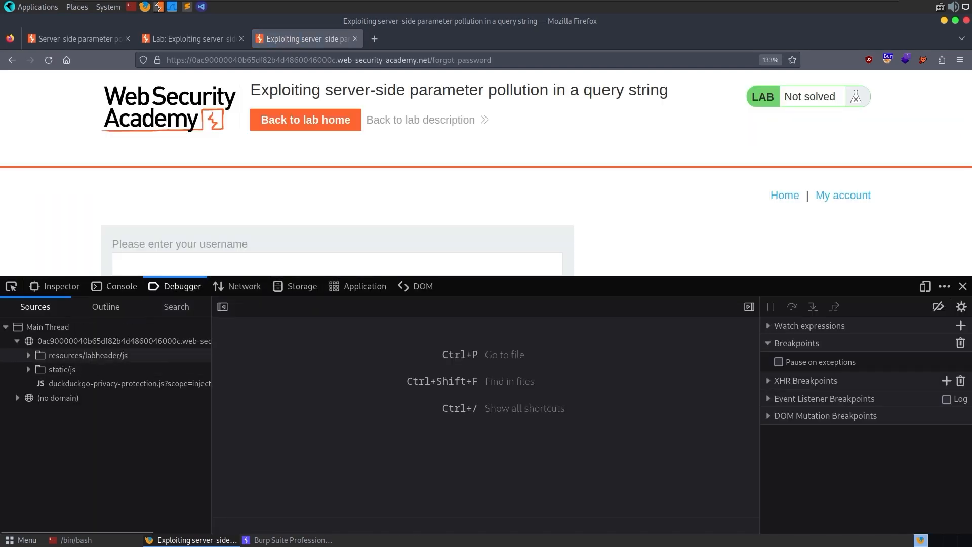
click(62, 368)
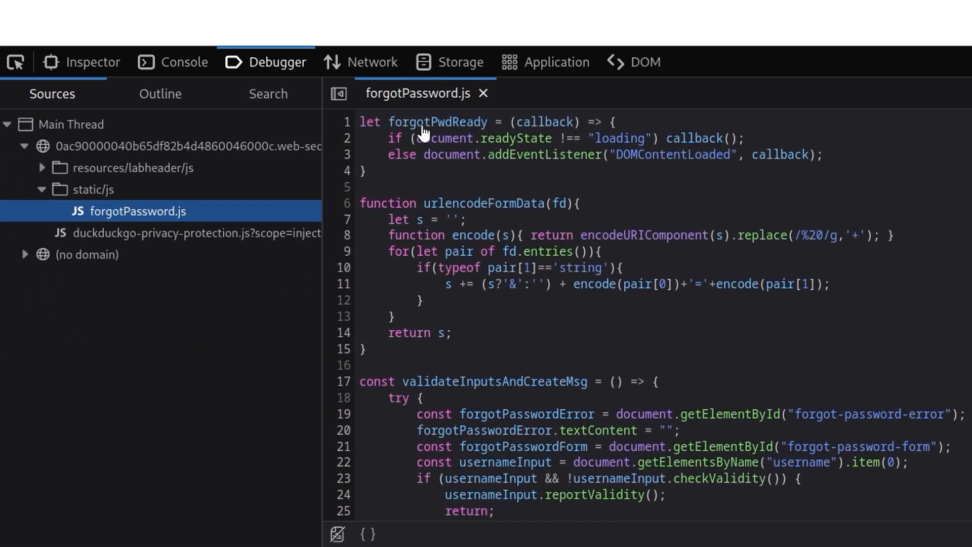
mouse_move(459, 144)
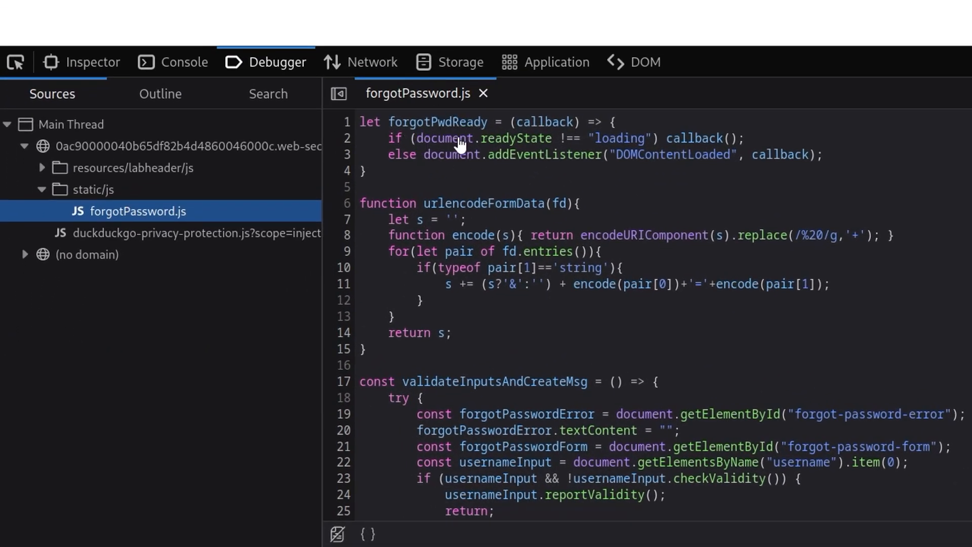
mouse_move(463, 206)
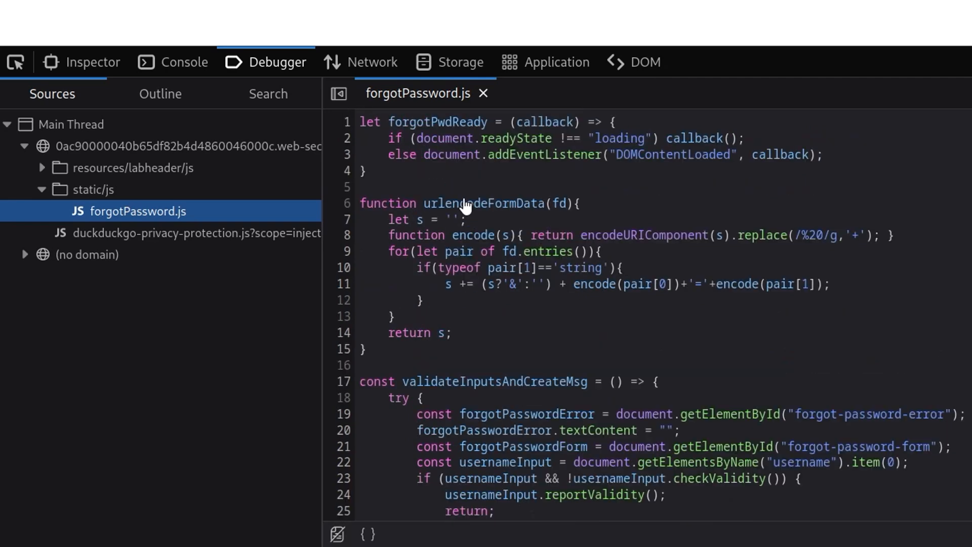
scroll(down, 3)
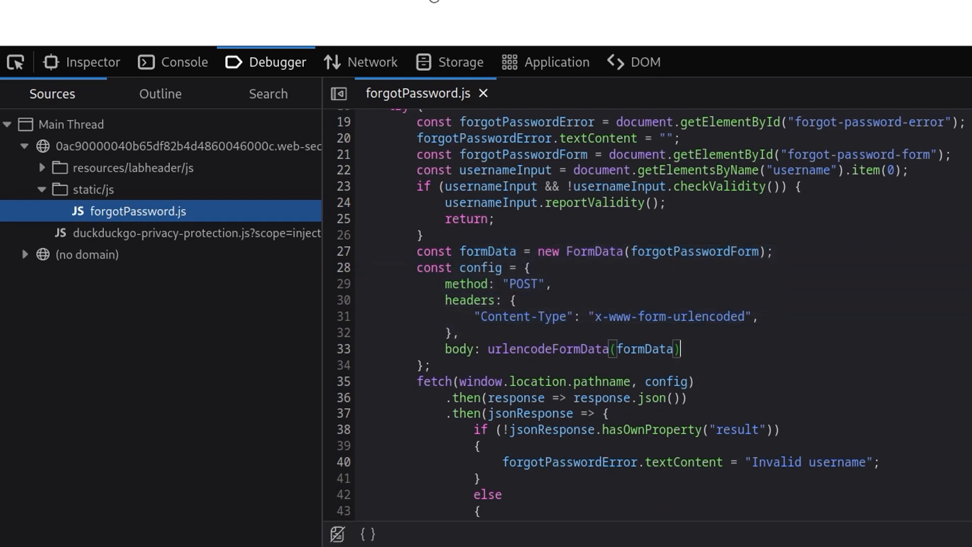
scroll(down, 3)
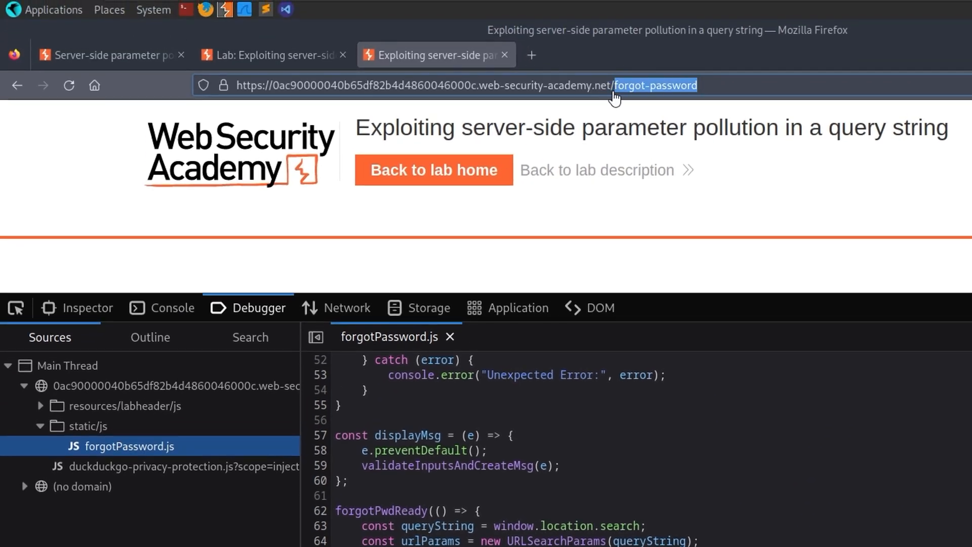
text(?reset_token=123)
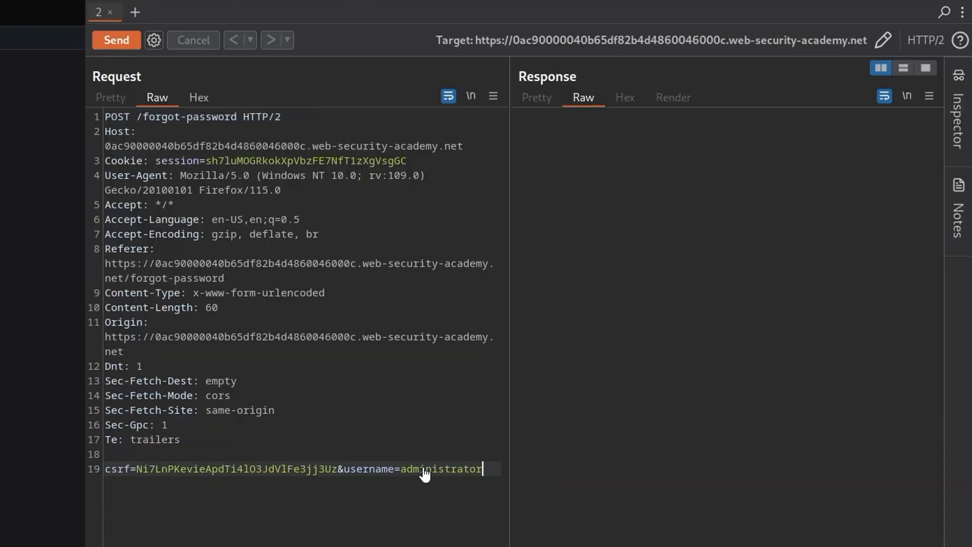
Step: Append &username=carlos to the request body and URL-encode the ampersand
text(&use)
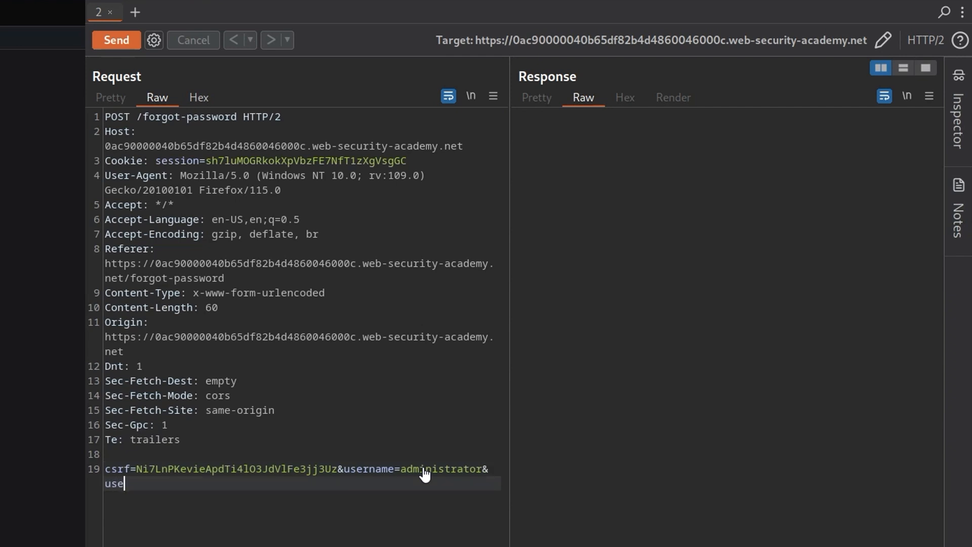
text(rname=)
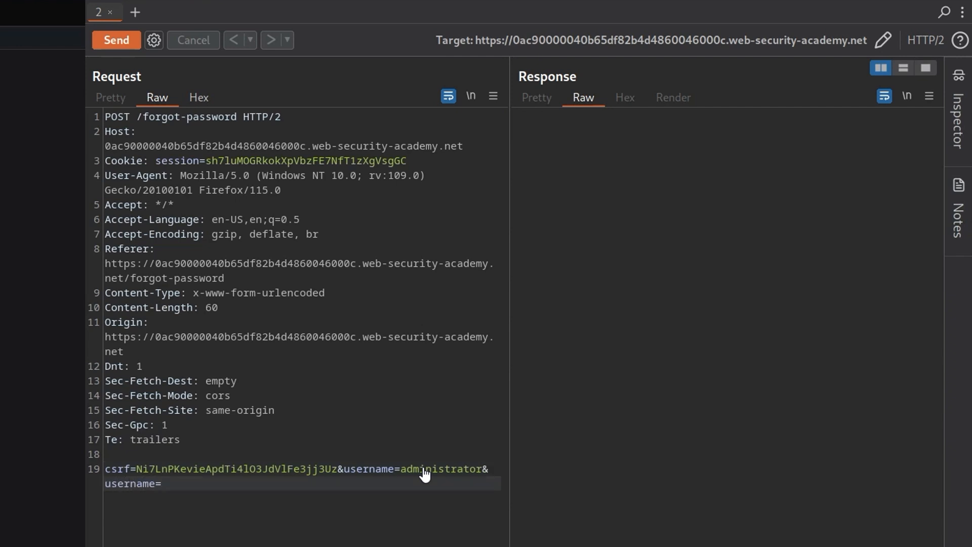
text(carlos)
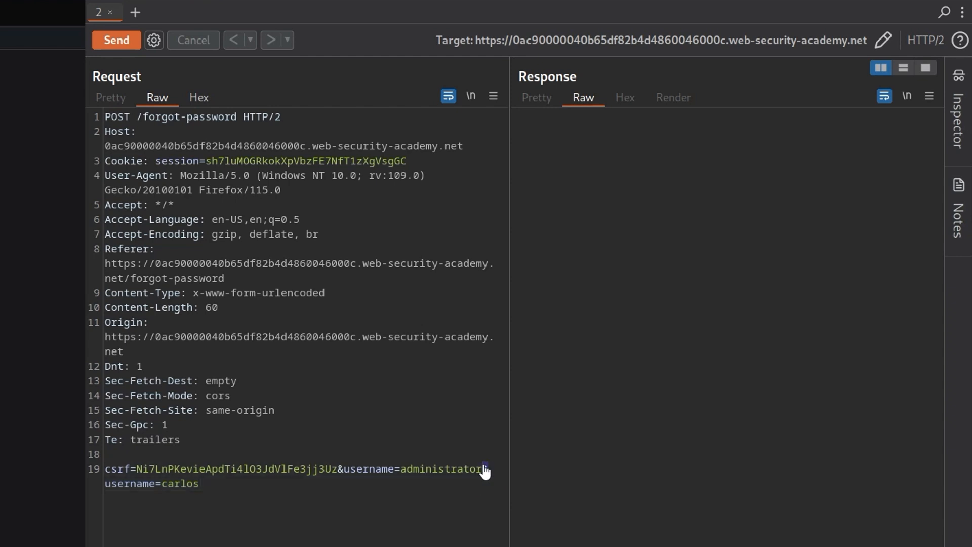
right_click(485, 469)
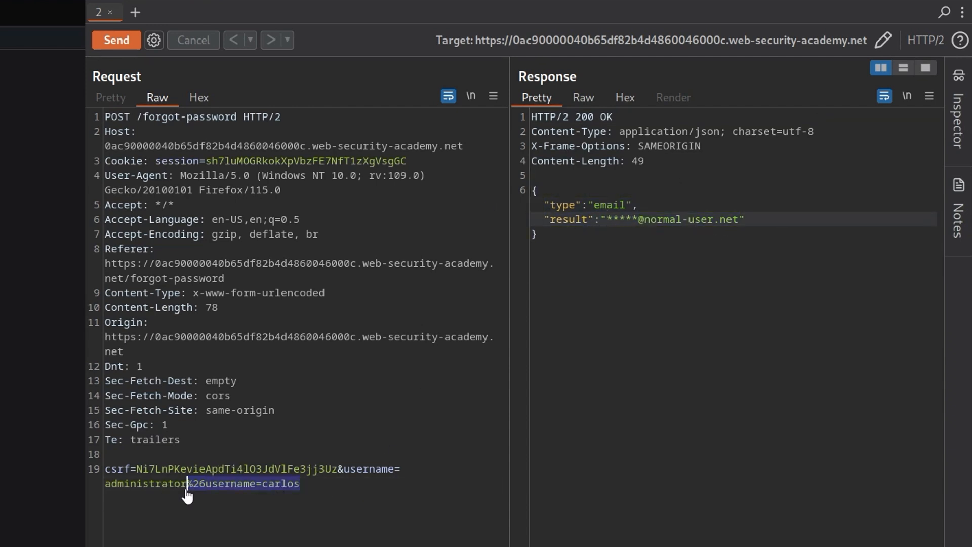
Step: Remove the carlos parameter, send the misspelled username administrators, then fix the typo
key(Delete)
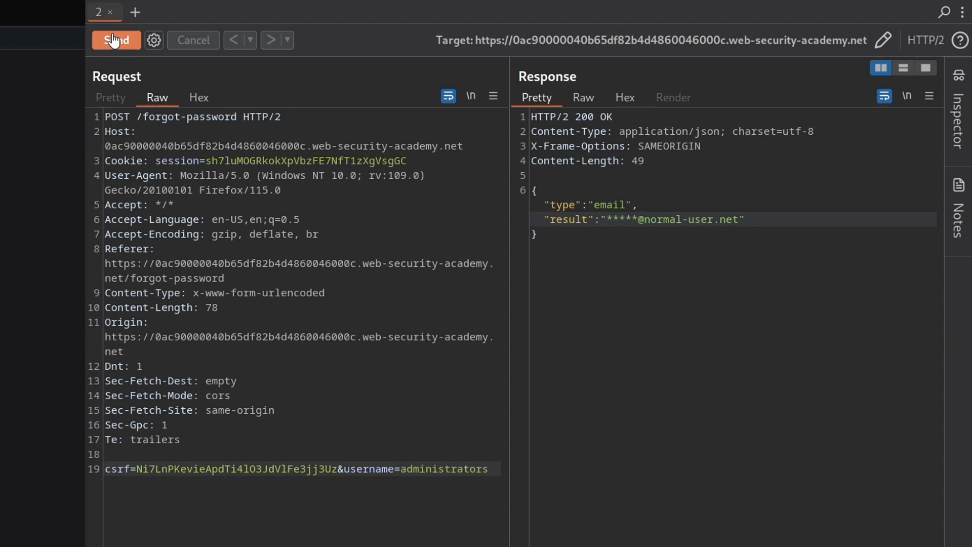
click(116, 40)
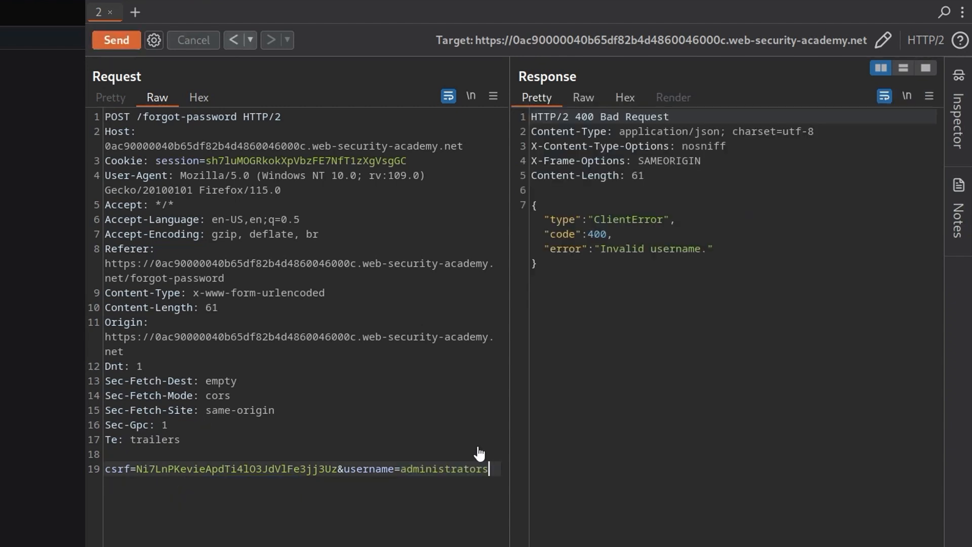
key(Backspace)
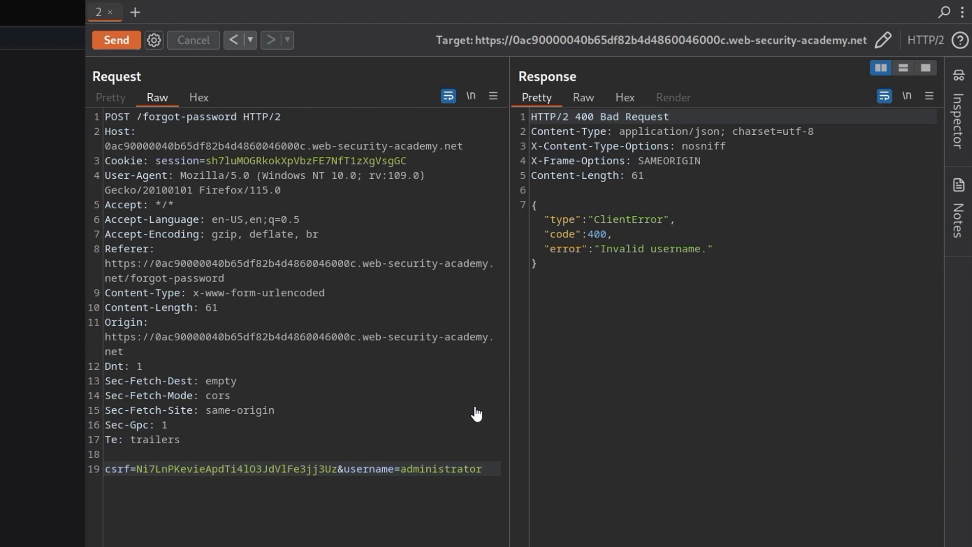
text(&)
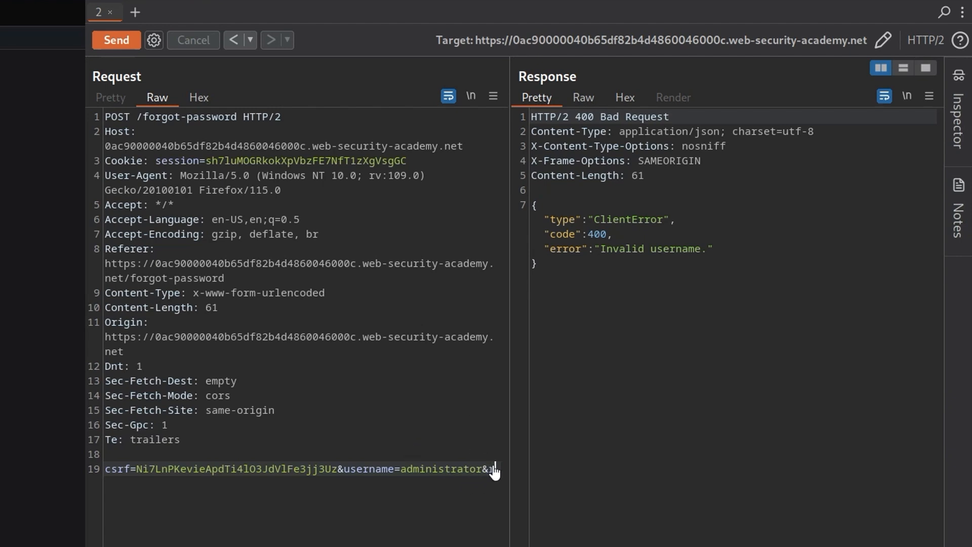
text(reset_t)
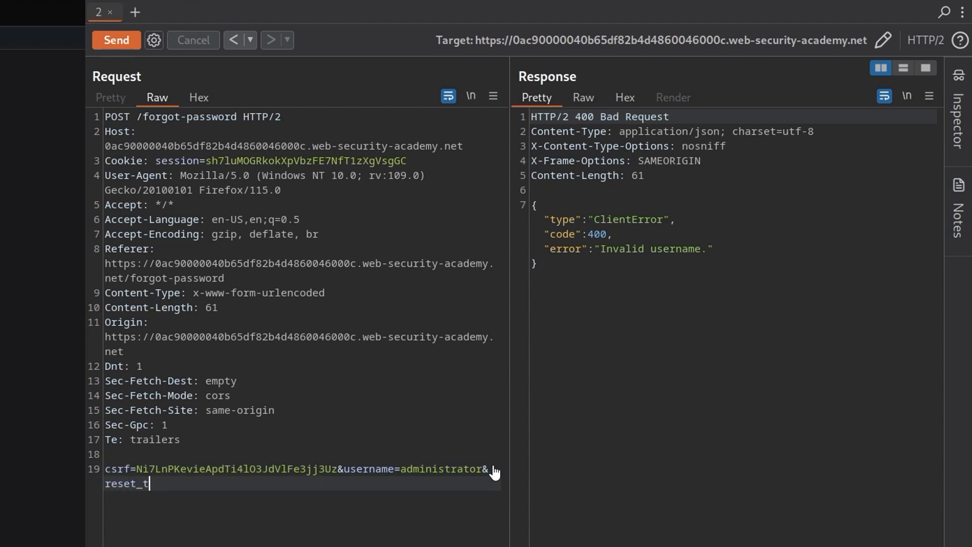
text(oken)
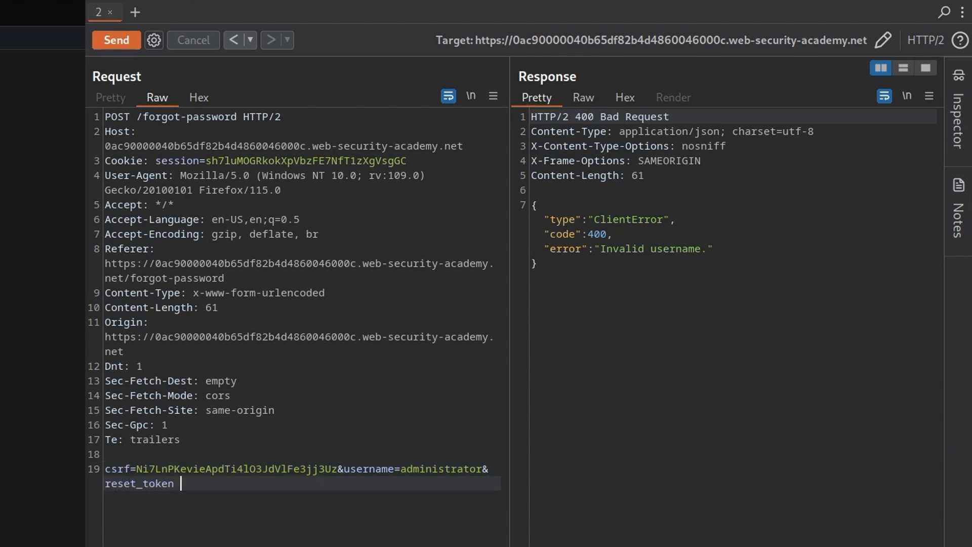
text(1)
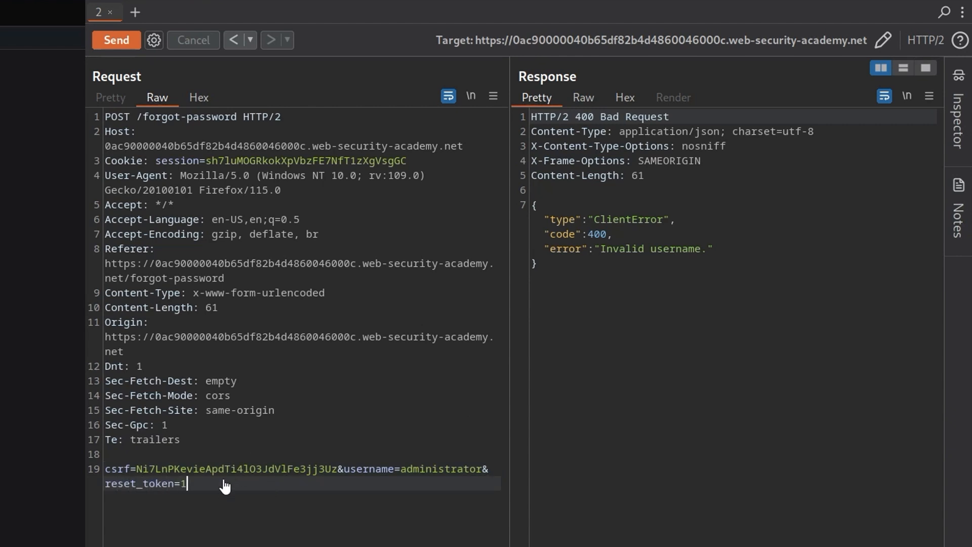
text(23)
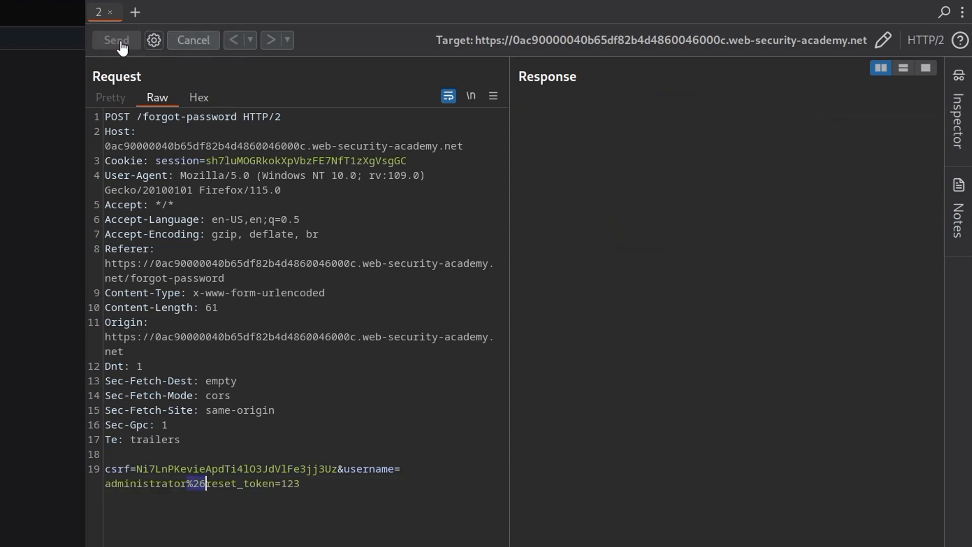
click(116, 39)
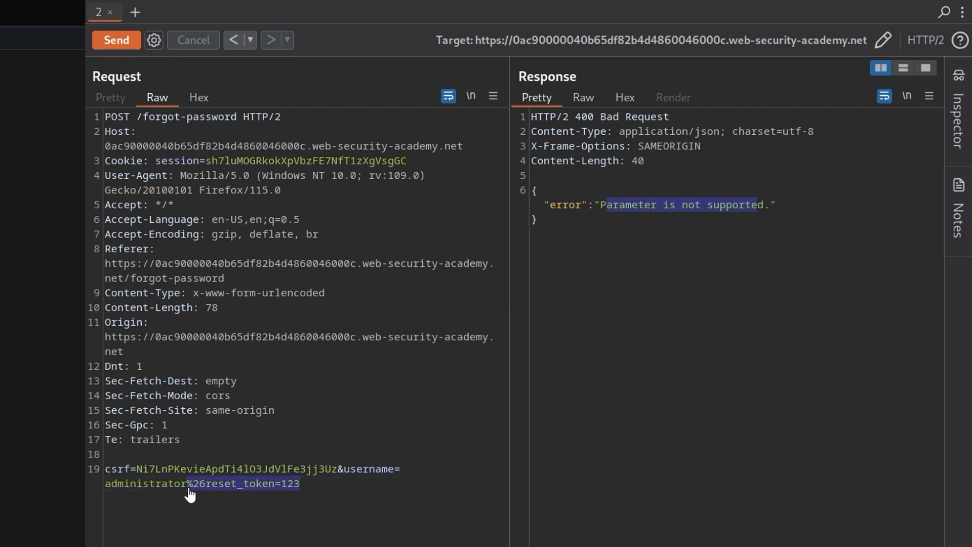
mouse_move(472, 525)
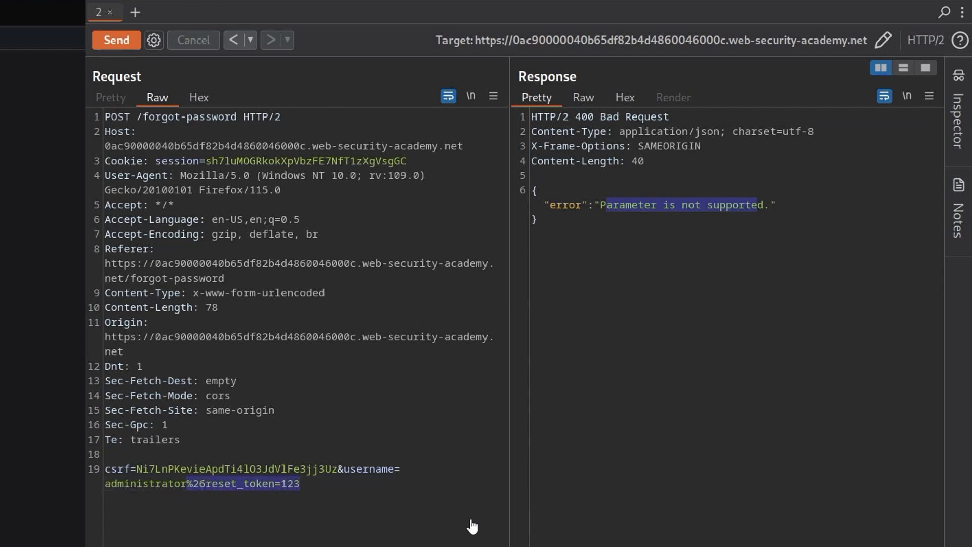
mouse_move(310, 479)
text(#)
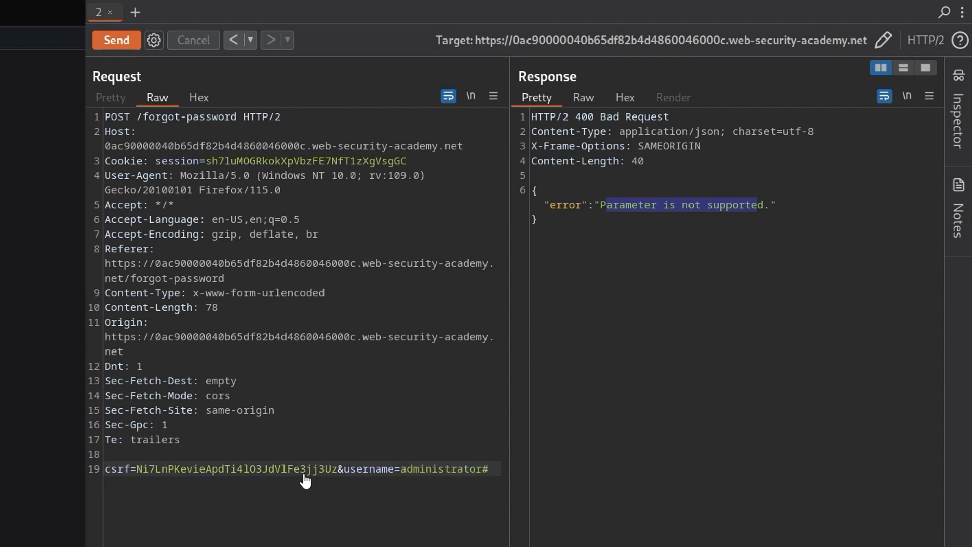
Step: Send administrator%23test, getting 'Field not specified.', then change the suffix to %26
text(test)
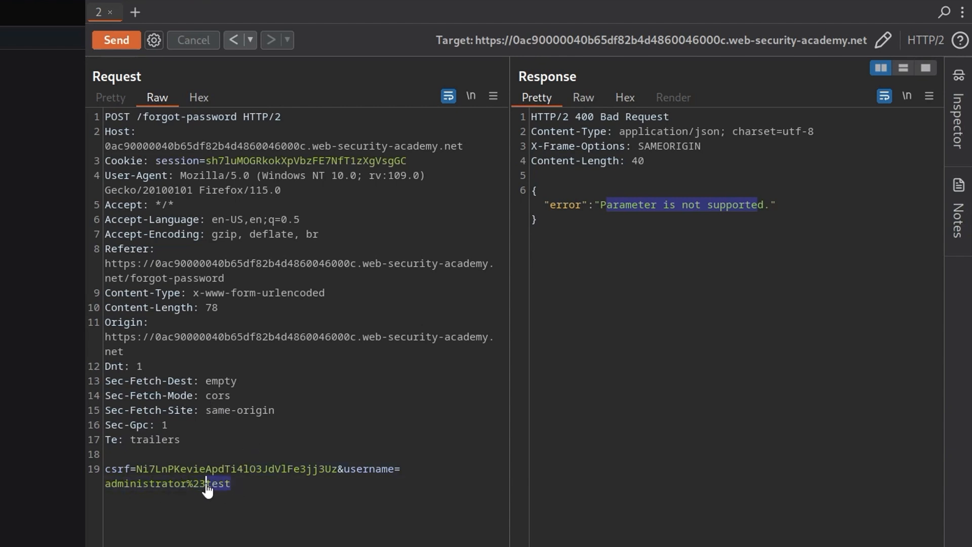
click(115, 40)
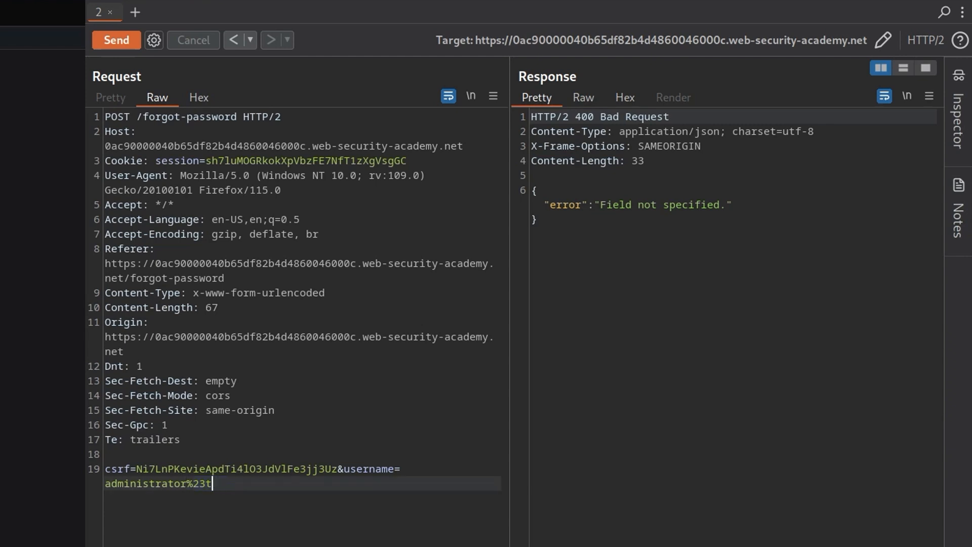
key(Backspace)
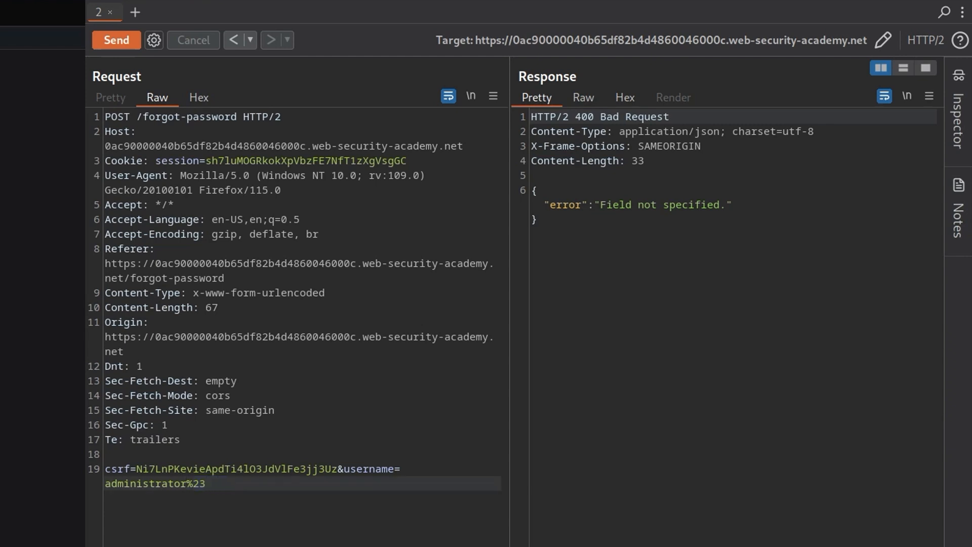
click(206, 485)
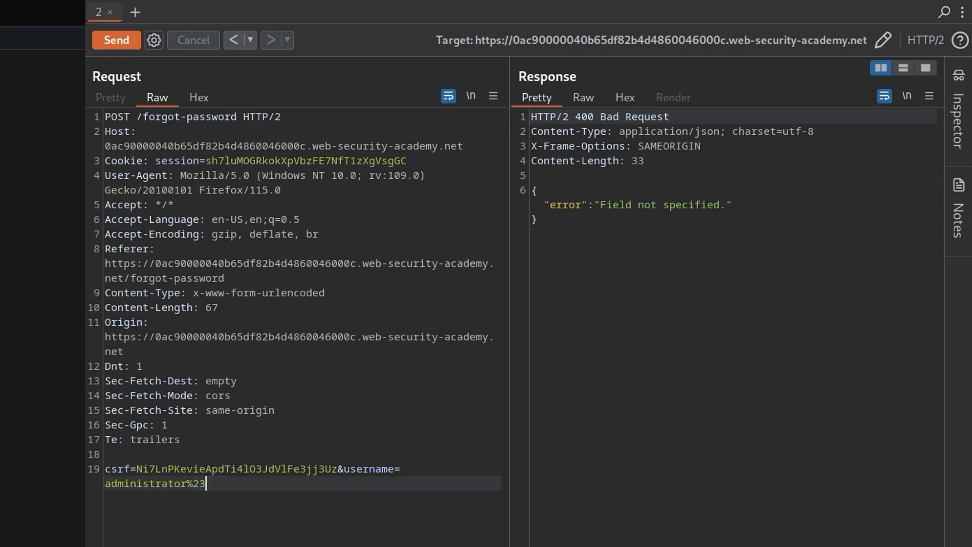
text(&)
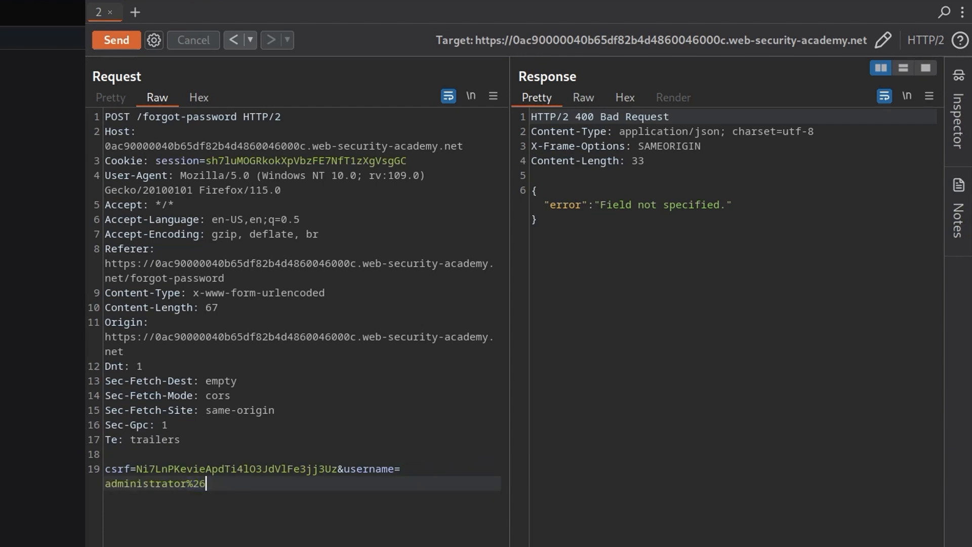
Step: Send username administrator%26field=123, which returns 'Invalid field.'
text(field=)
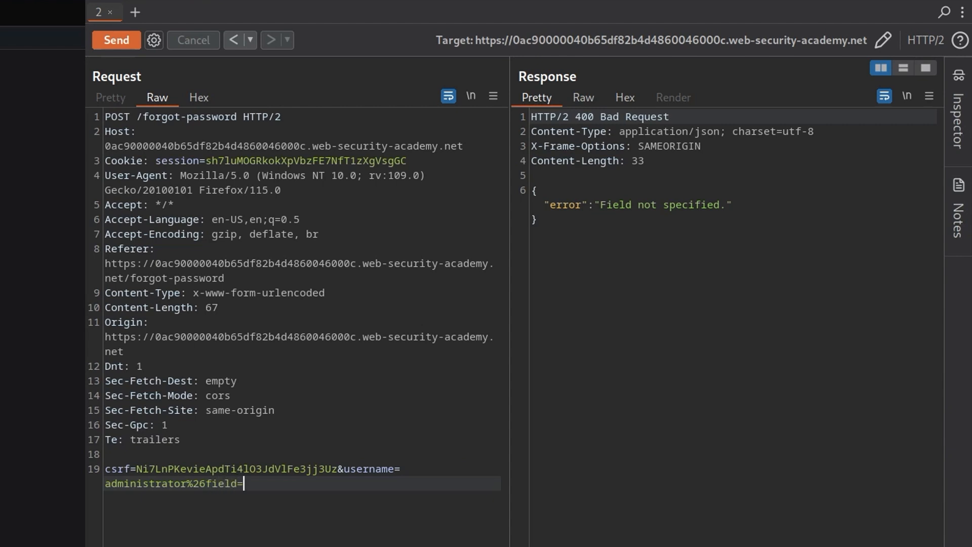
text(123)
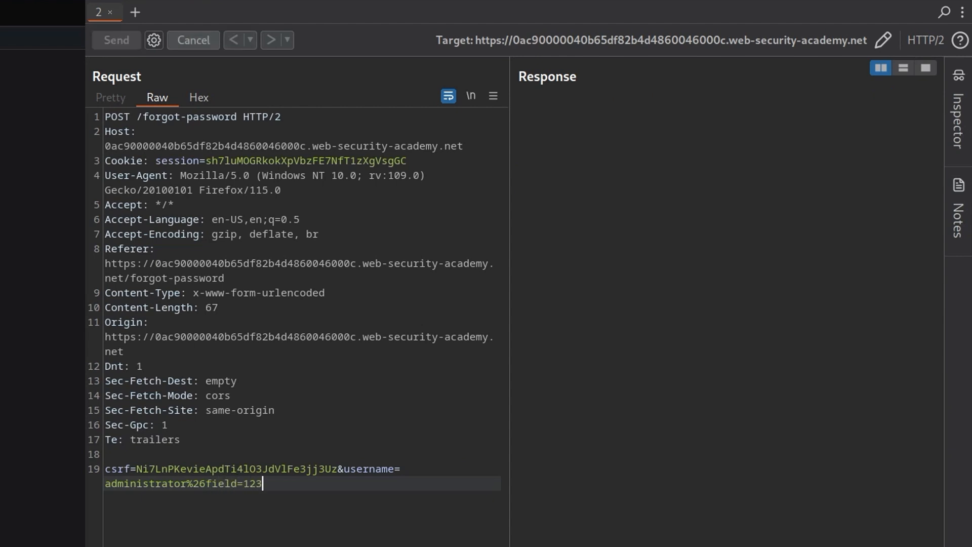
click(116, 40)
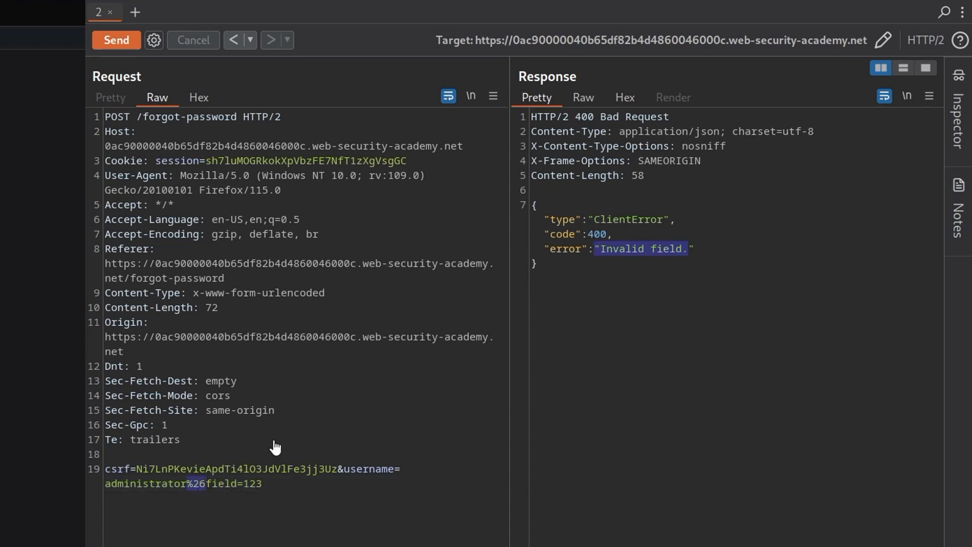
mouse_move(223, 477)
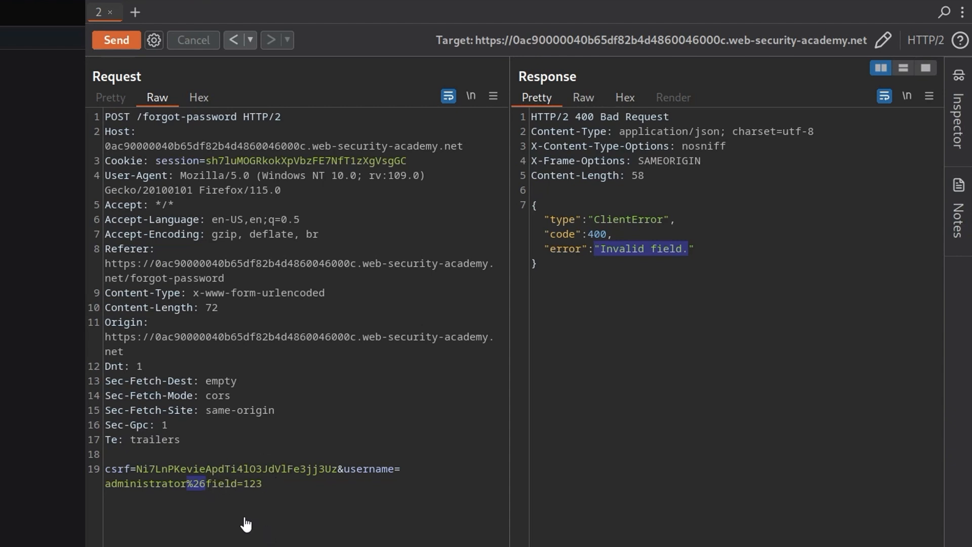
Step: End the field=123 username value with an encoded %23 instead of a raw #
click(265, 483)
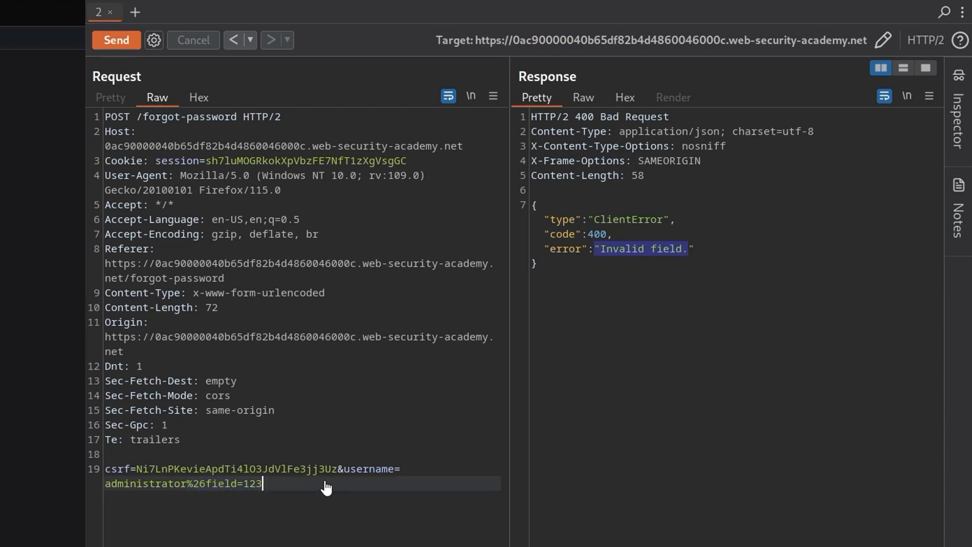
text(#)
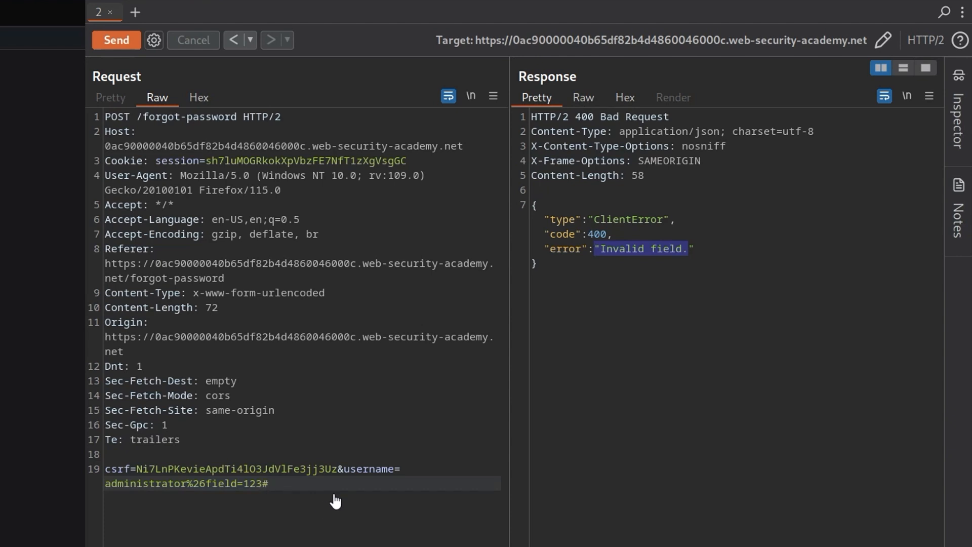
click(263, 484)
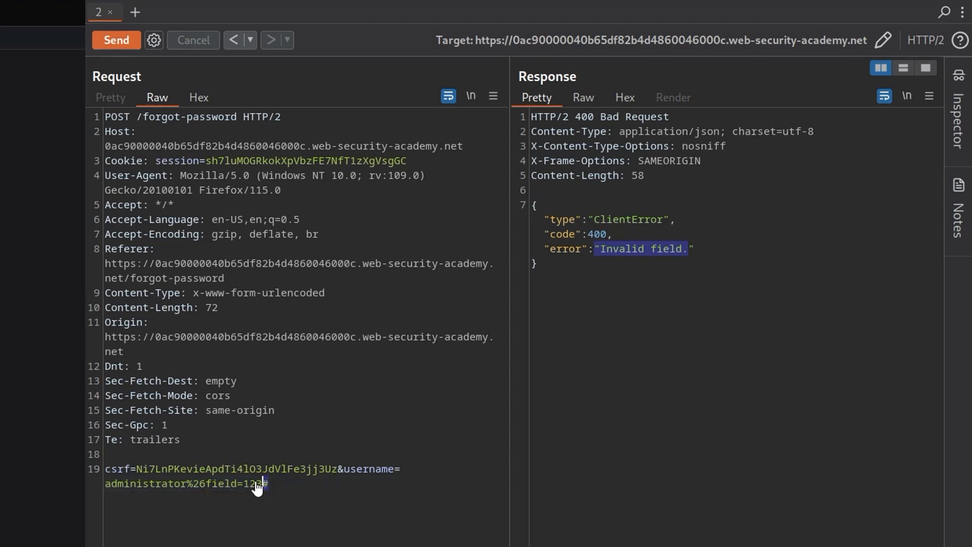
text(%23)
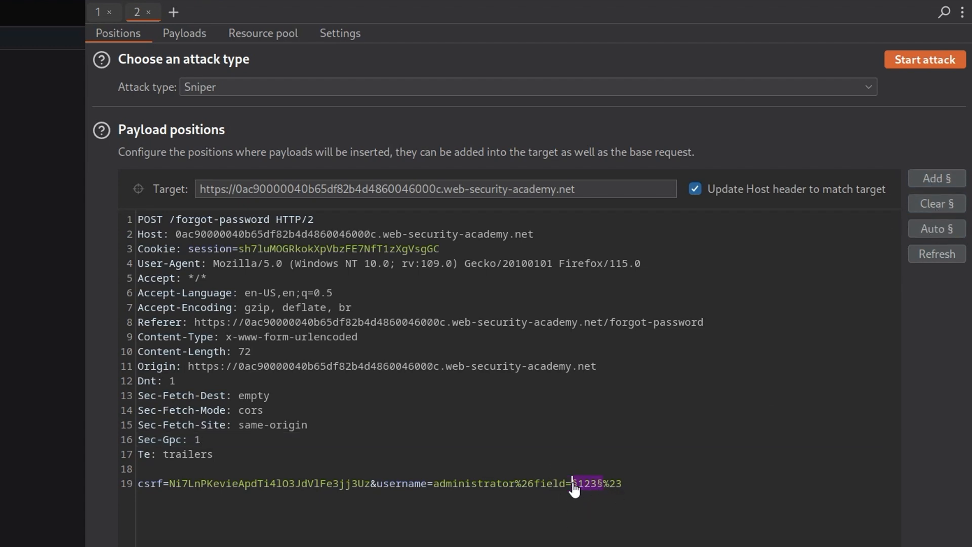
Step: Load the 2,588 server-side variable names as payloads and launch the Intruder attack
click(183, 33)
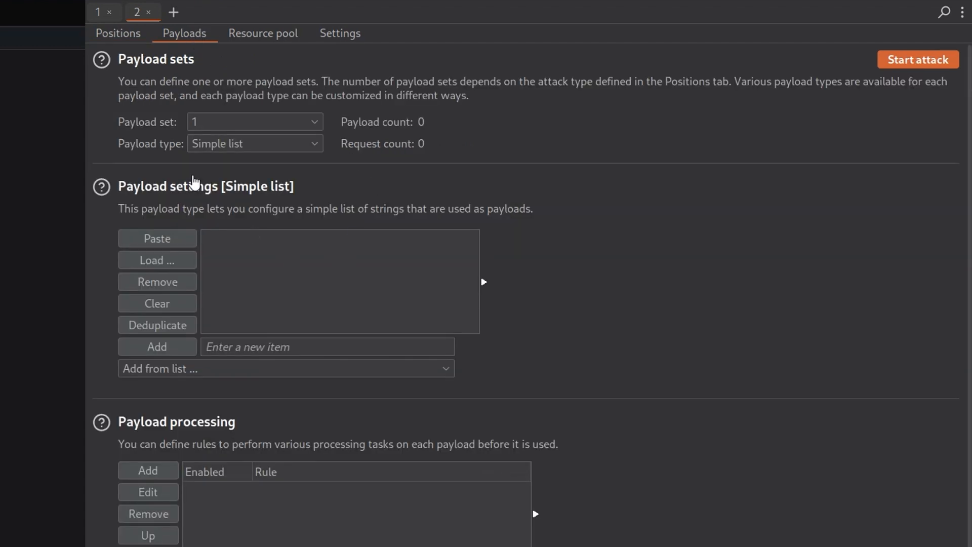
click(284, 368)
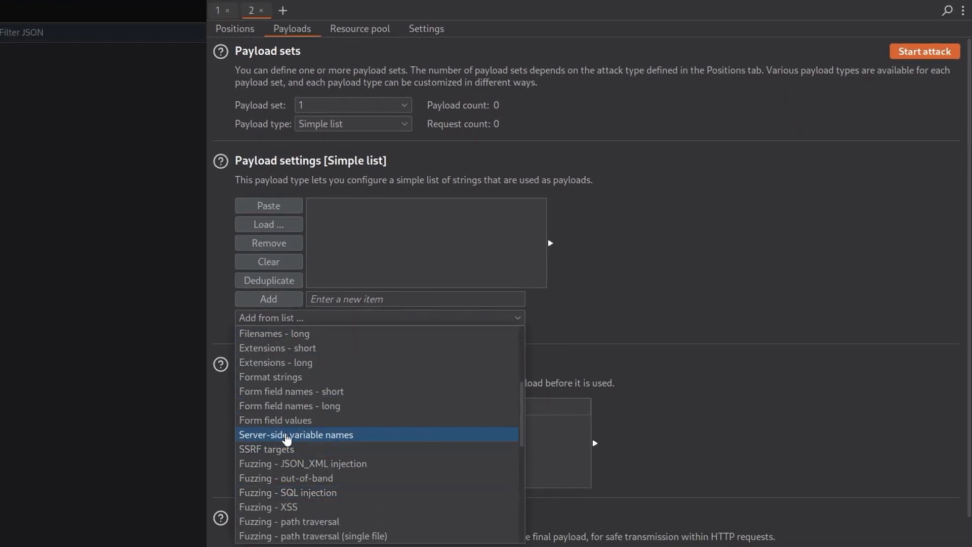
click(296, 434)
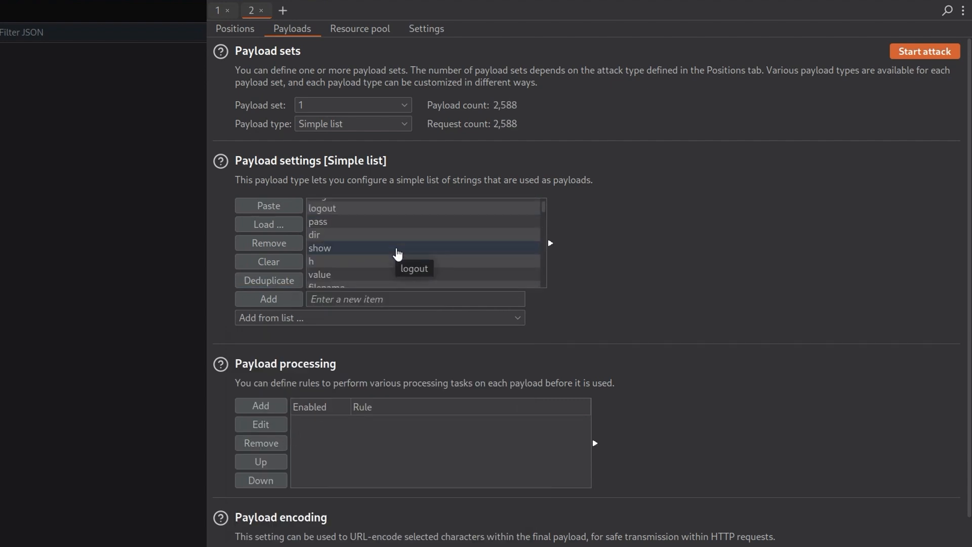
scroll(down, 3)
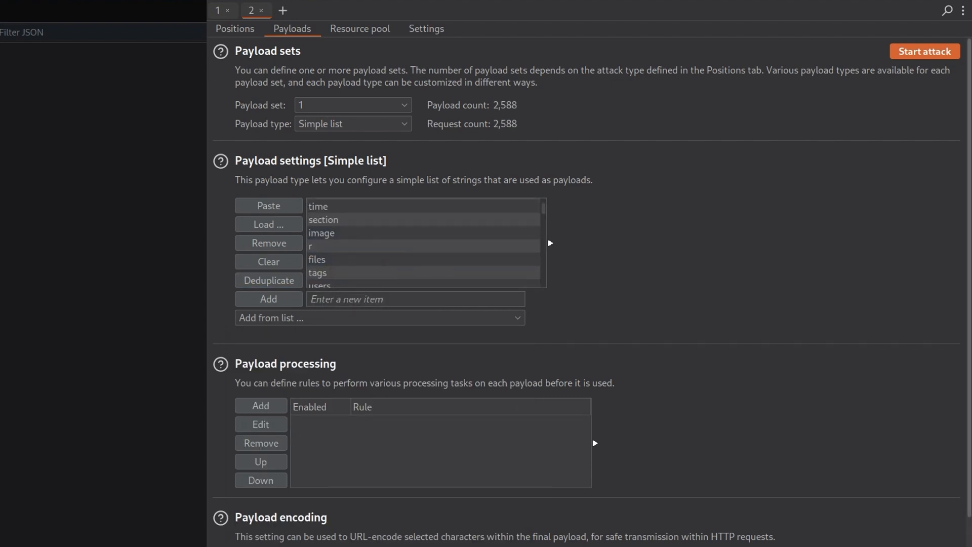
click(924, 50)
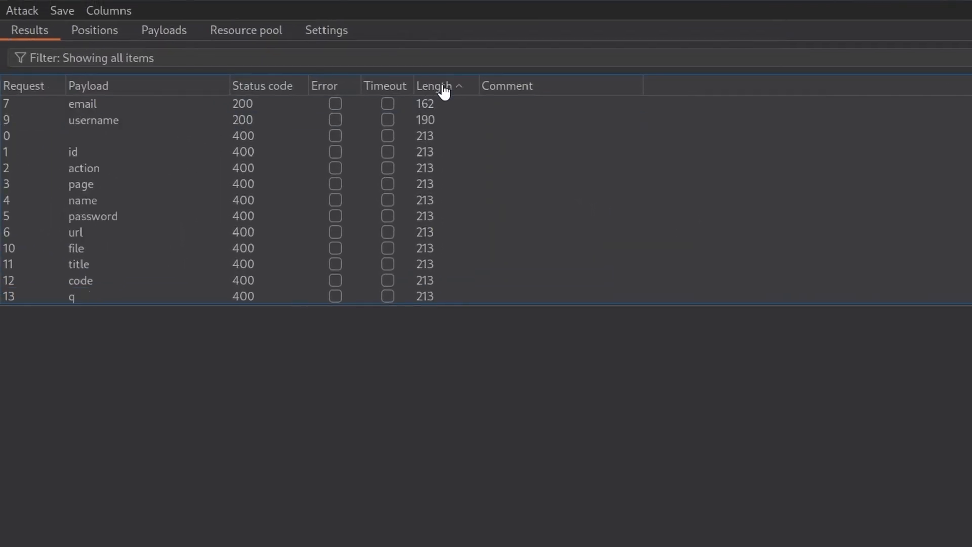
Step: Sort results by status, confirm email and username return 200, then discard the attack
click(262, 86)
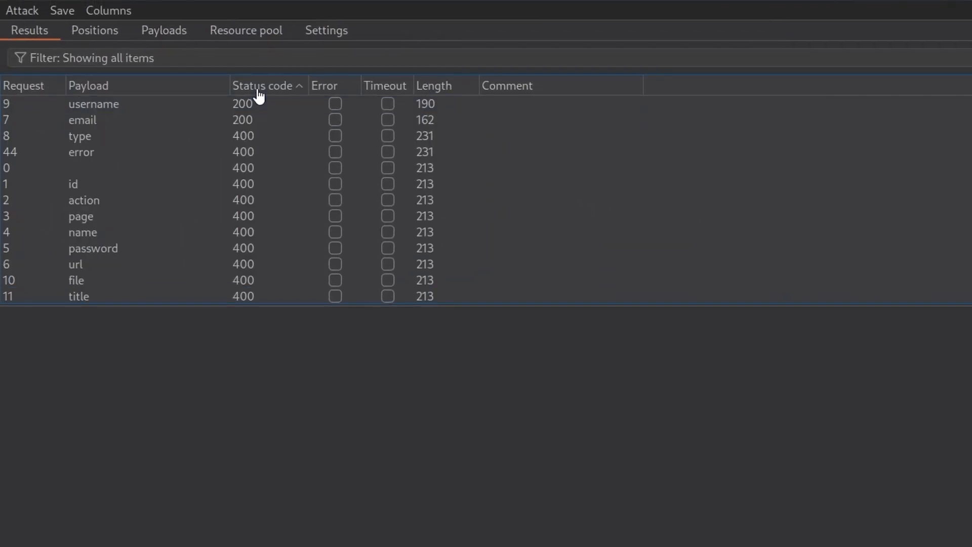
click(93, 103)
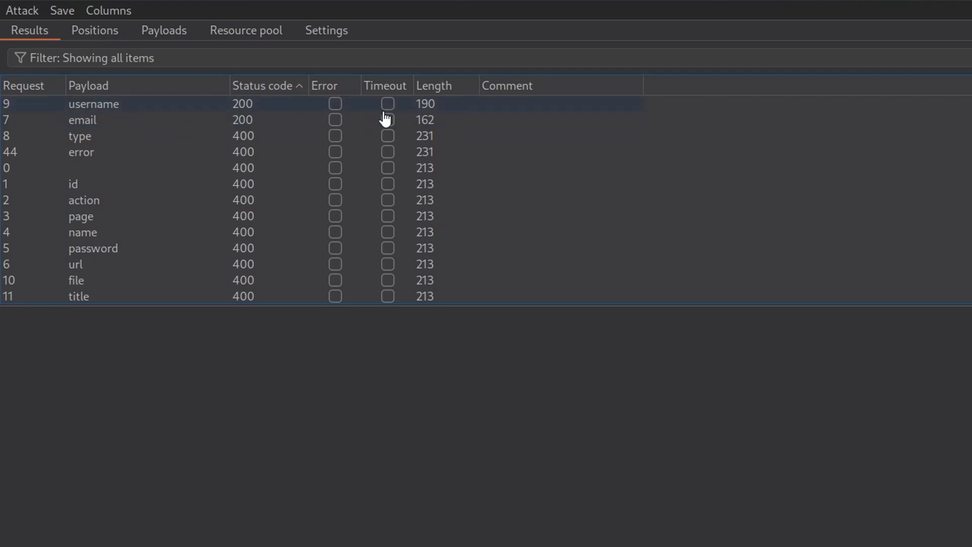
click(424, 183)
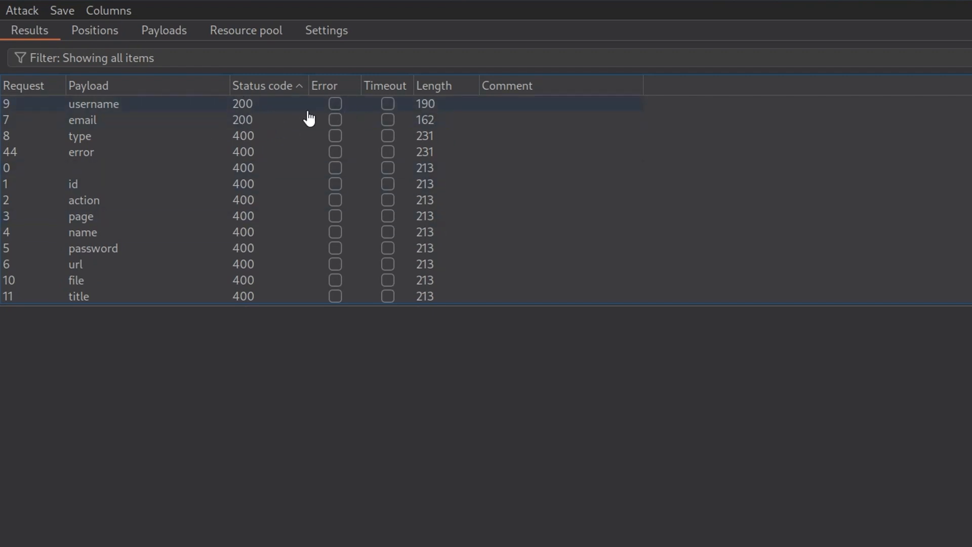
click(965, 20)
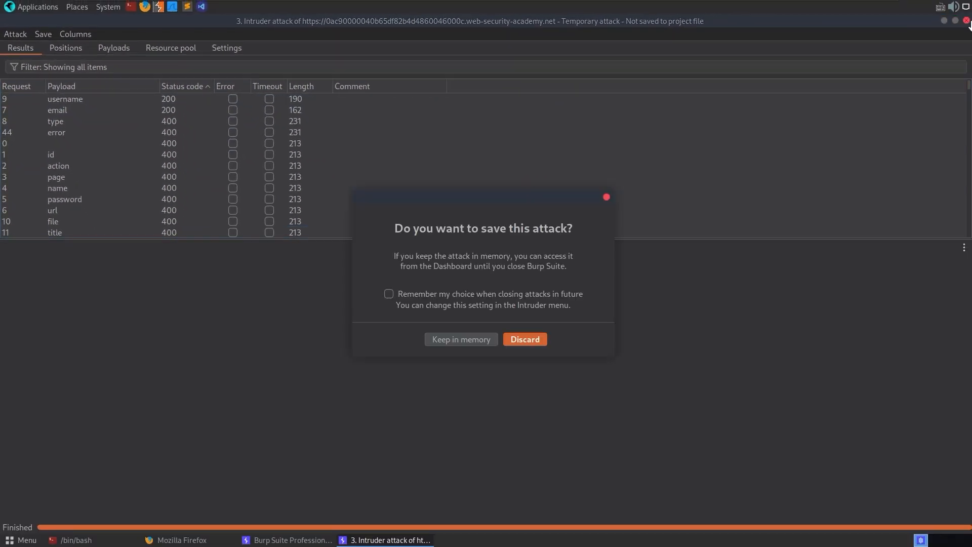
click(523, 339)
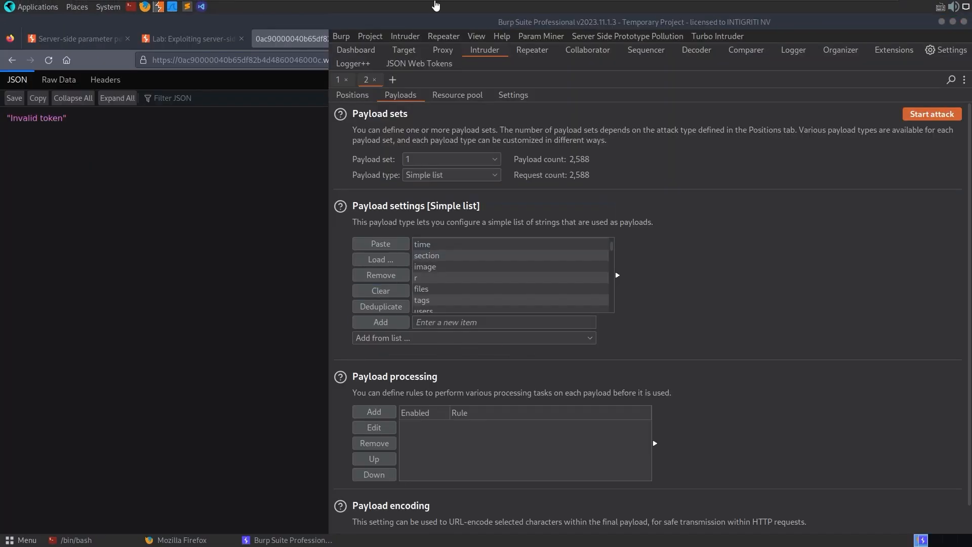
Step: In Repeater, send field=email%23 and field=username%23 to retrieve administrator's details
click(442, 50)
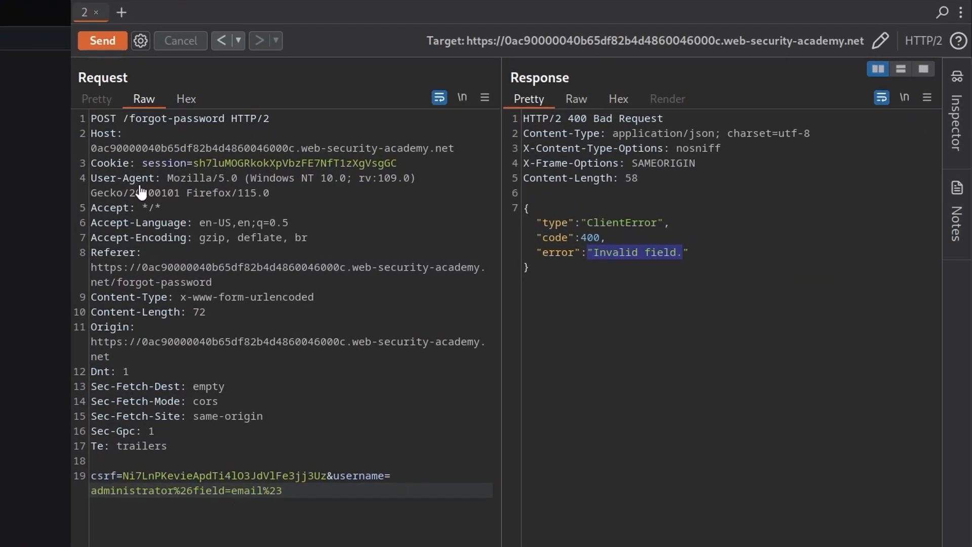
click(102, 41)
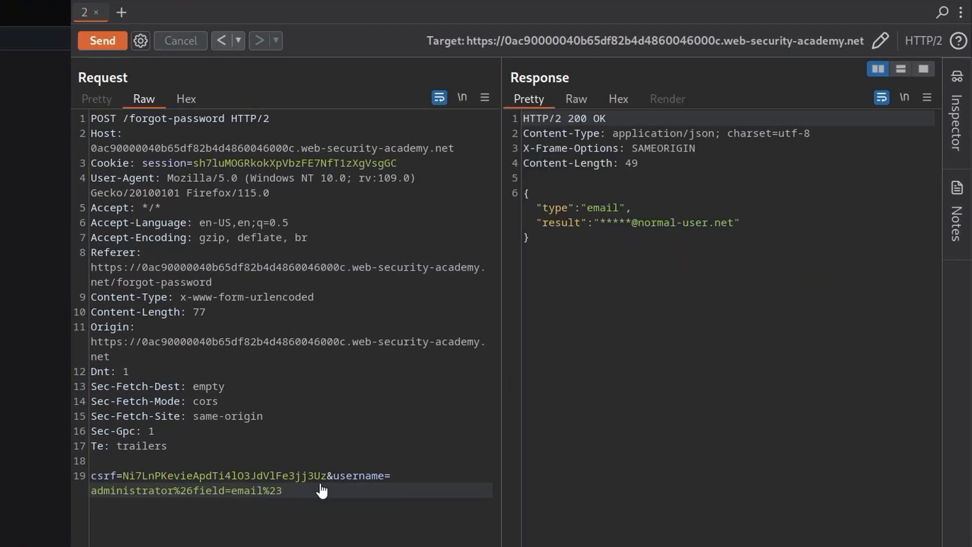
double_click(258, 491)
text(username)
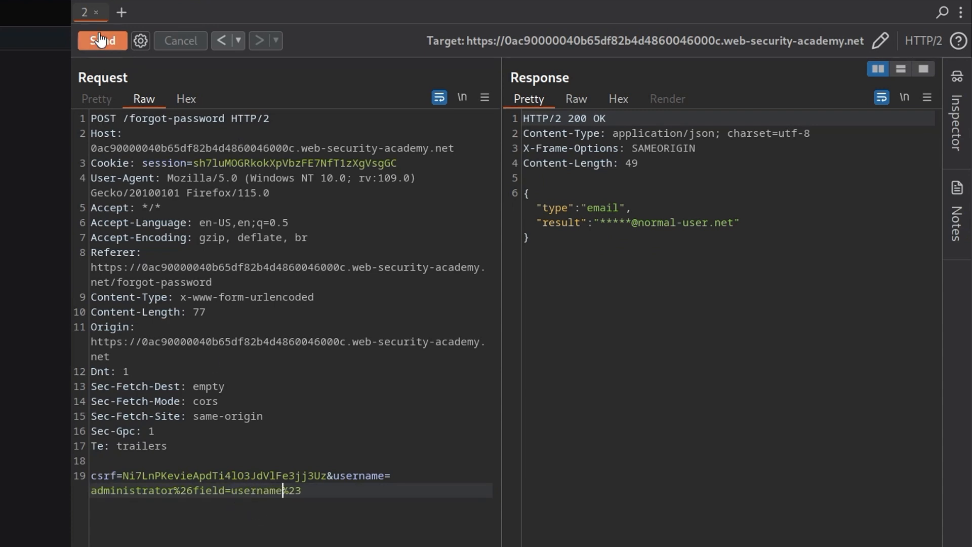
click(103, 40)
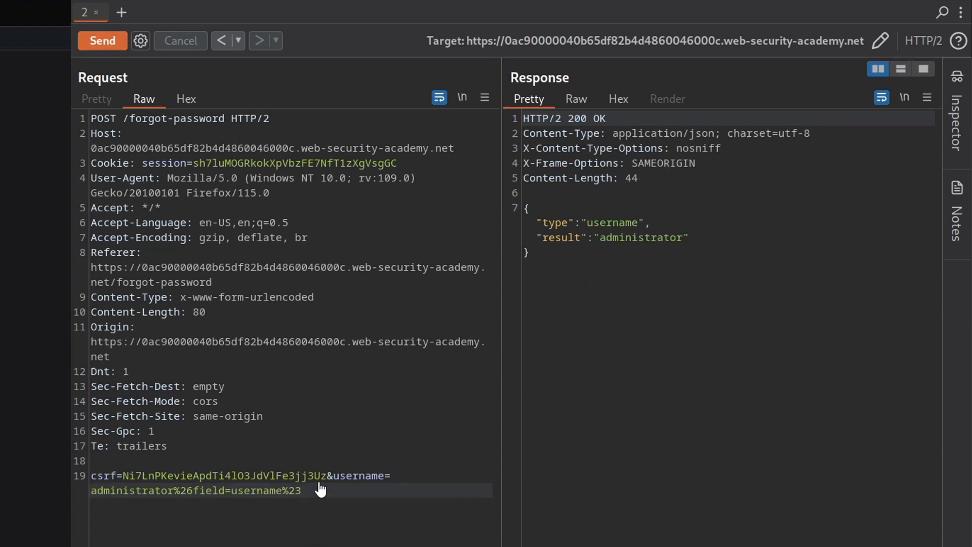
Step: Change the field value to reset_token and send the request
key(Backspace)
text(mail)
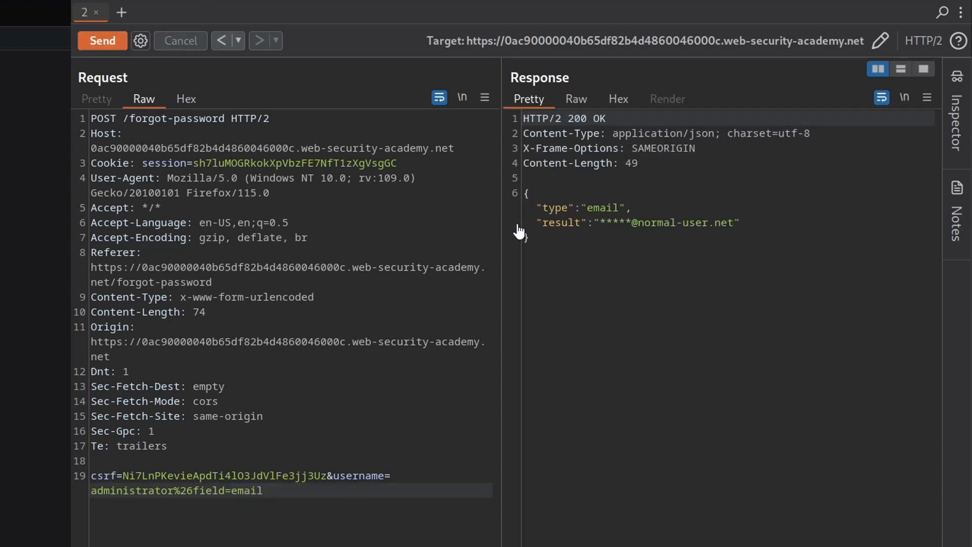
double_click(247, 490)
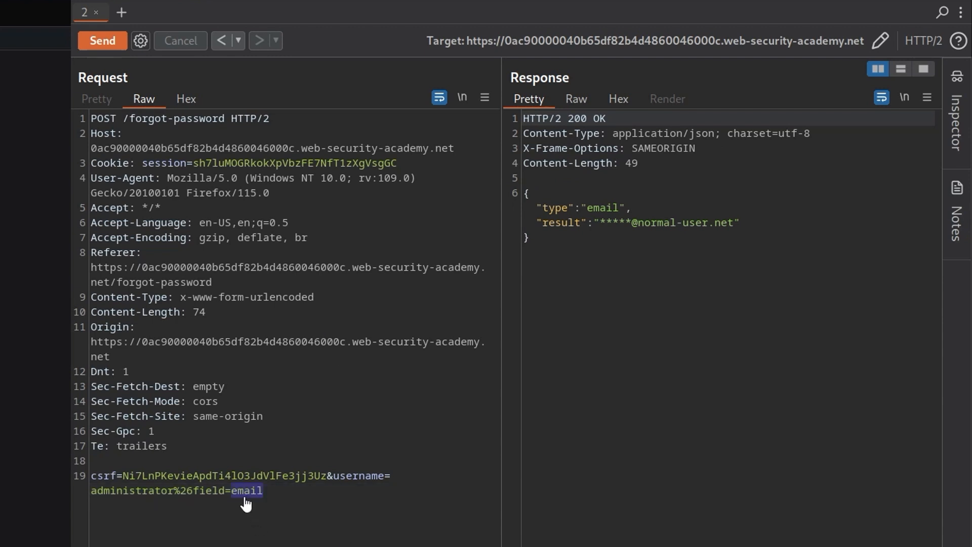
text(reset_t)
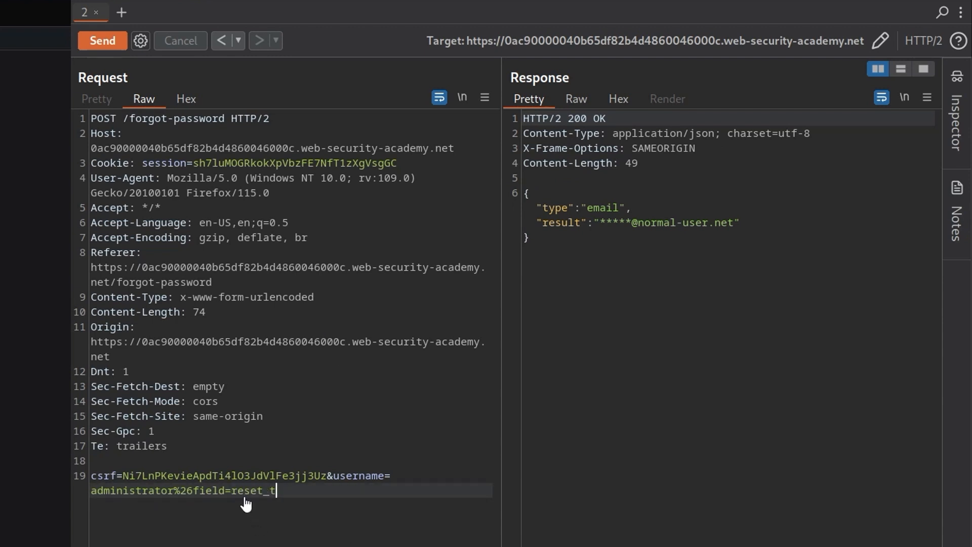
click(102, 40)
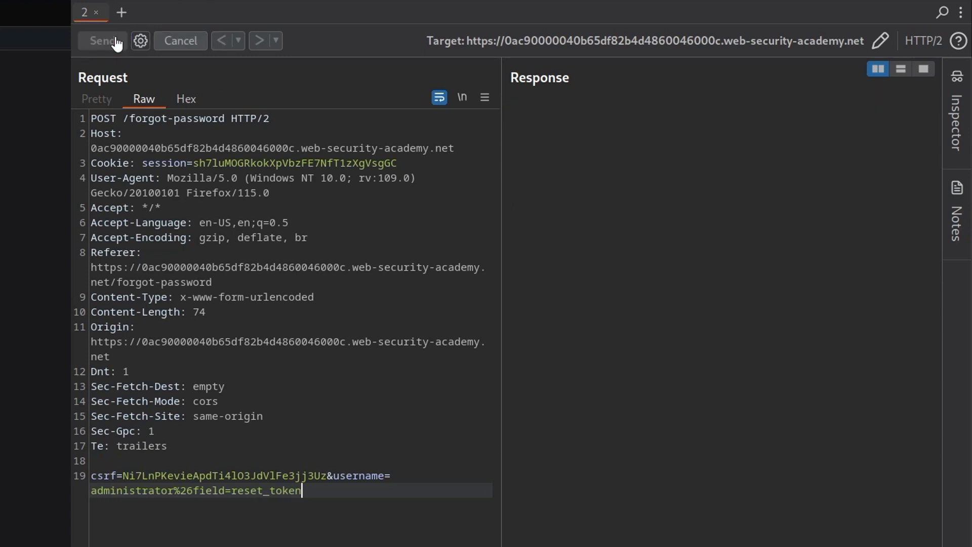
Step: Open the reset_token link and submit a new administrator password
click(100, 40)
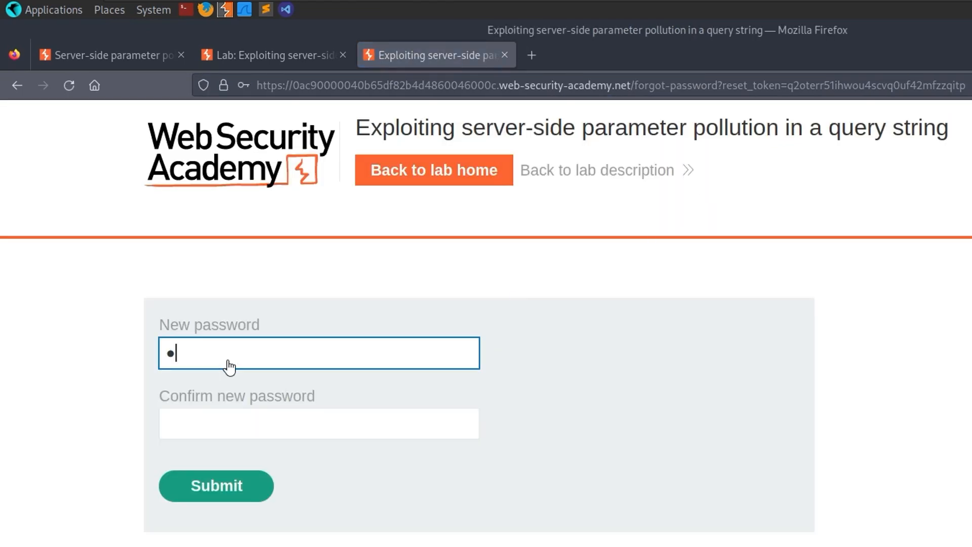
click(216, 485)
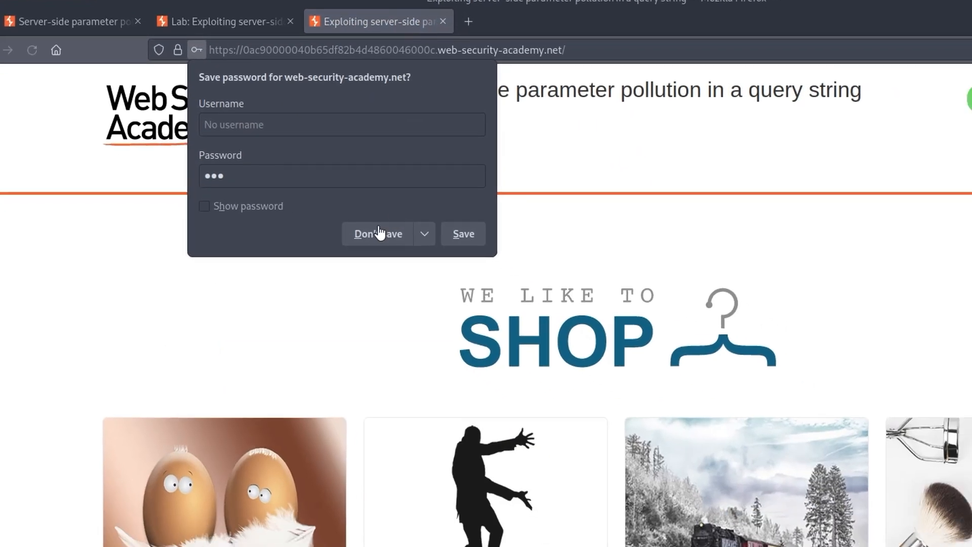
Step: Decline saving the password, log in as administrator, and delete carlos in the admin panel
click(377, 233)
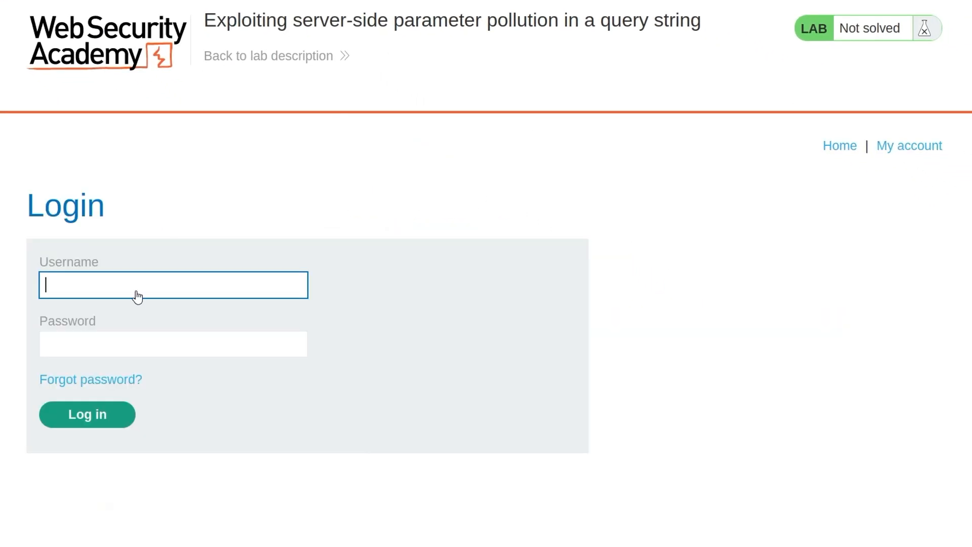
text(administrat)
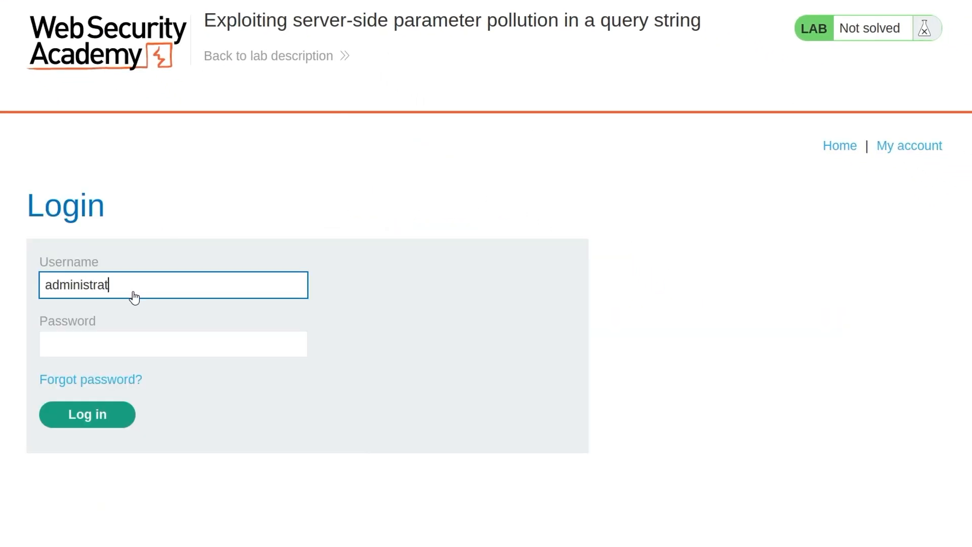
click(86, 414)
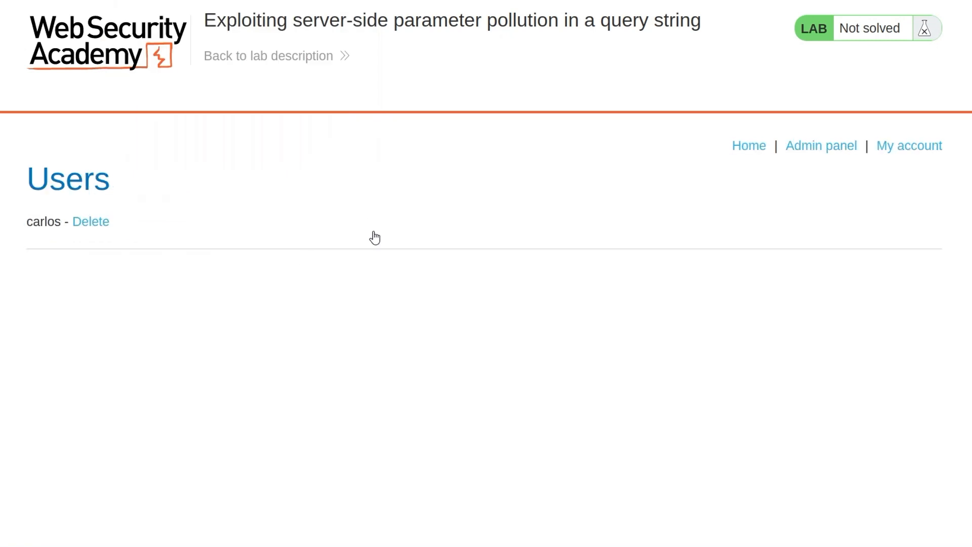
click(91, 222)
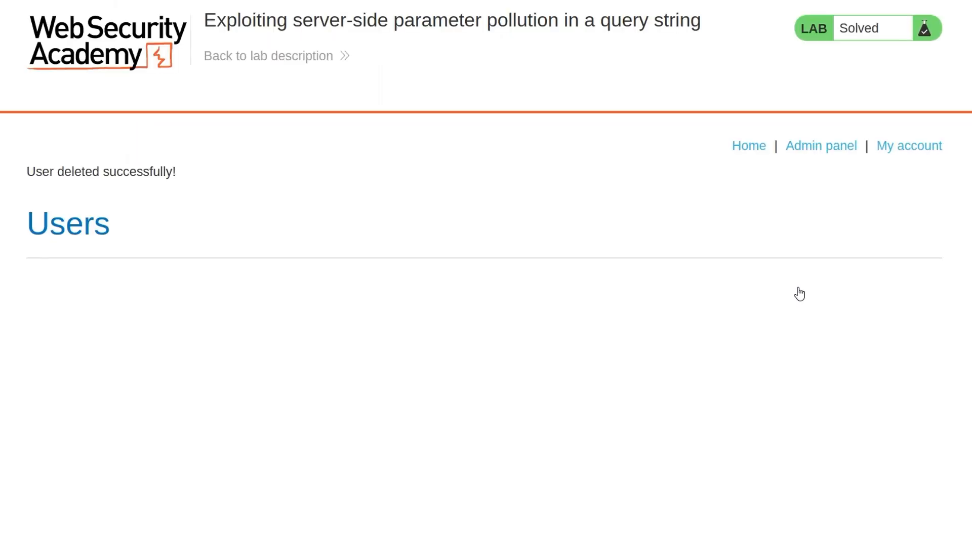